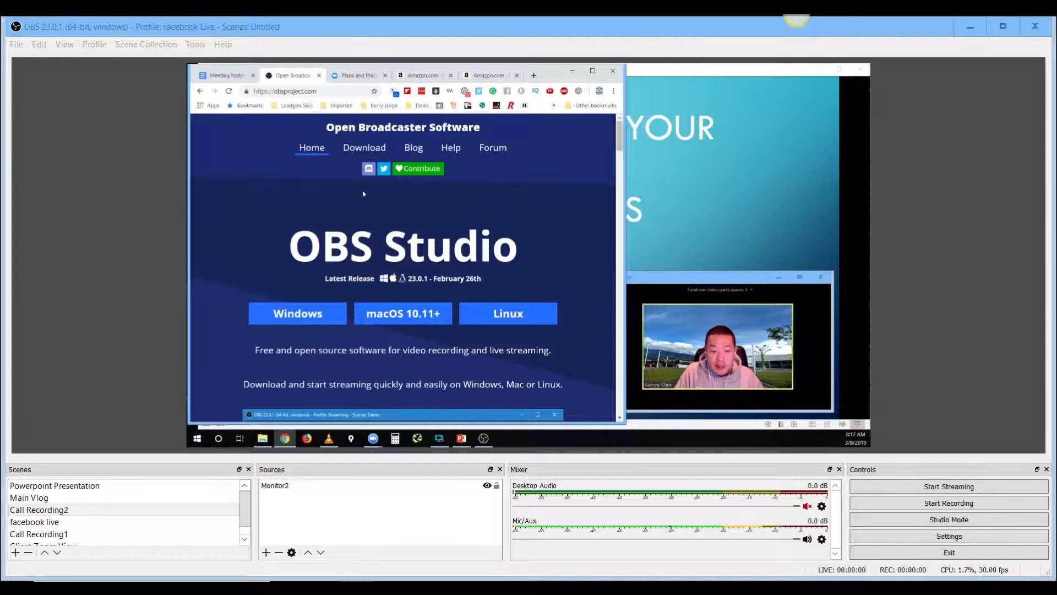
mouse_move(402, 313)
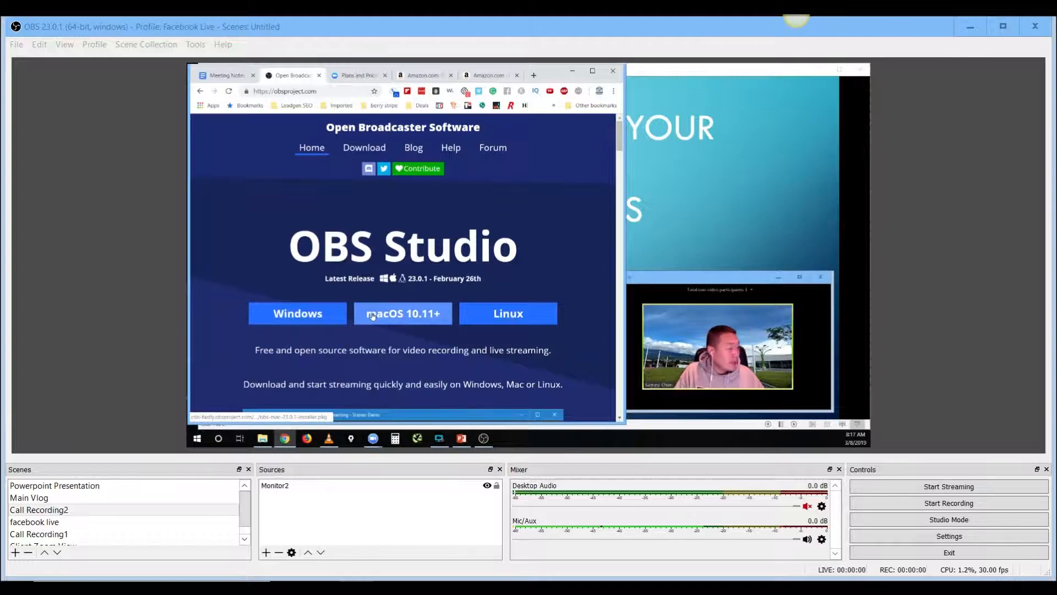
mouse_move(297, 312)
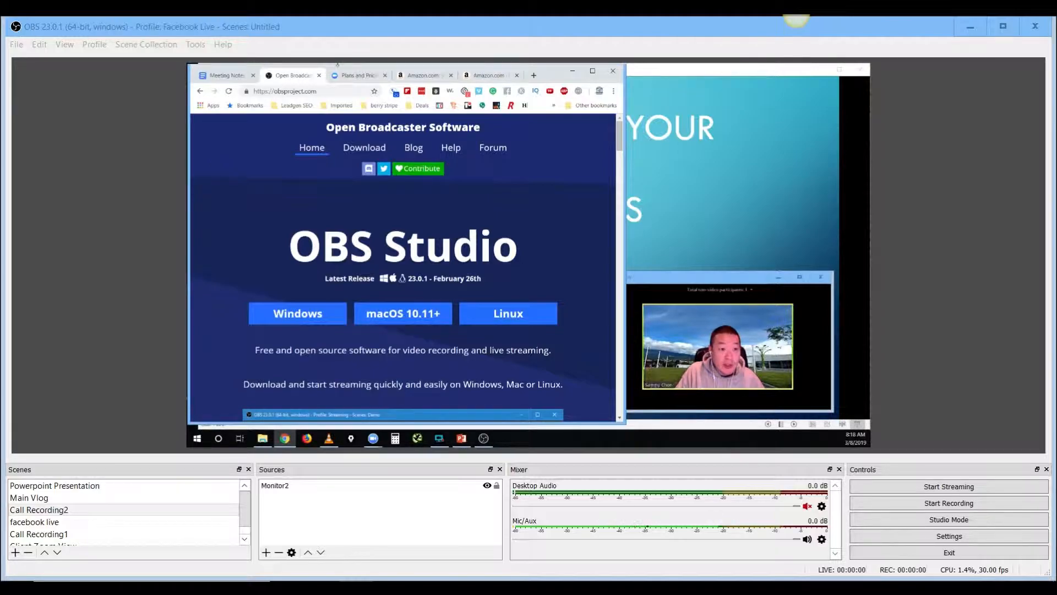
Switch the captured browser from the Zoom pricing tab to the Google Docs meeting notes
click(39, 509)
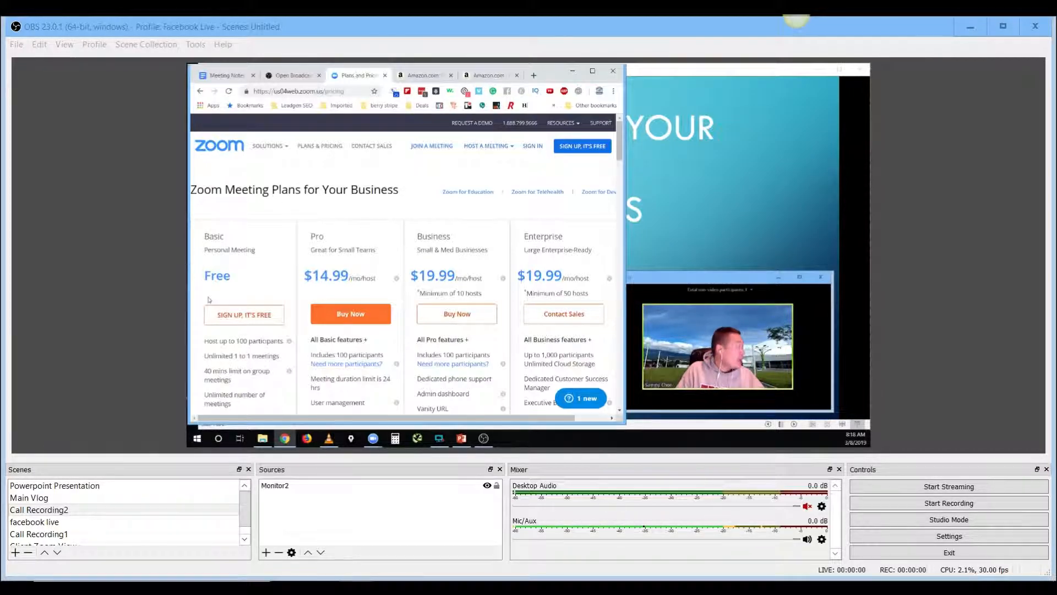
scroll(down, 3)
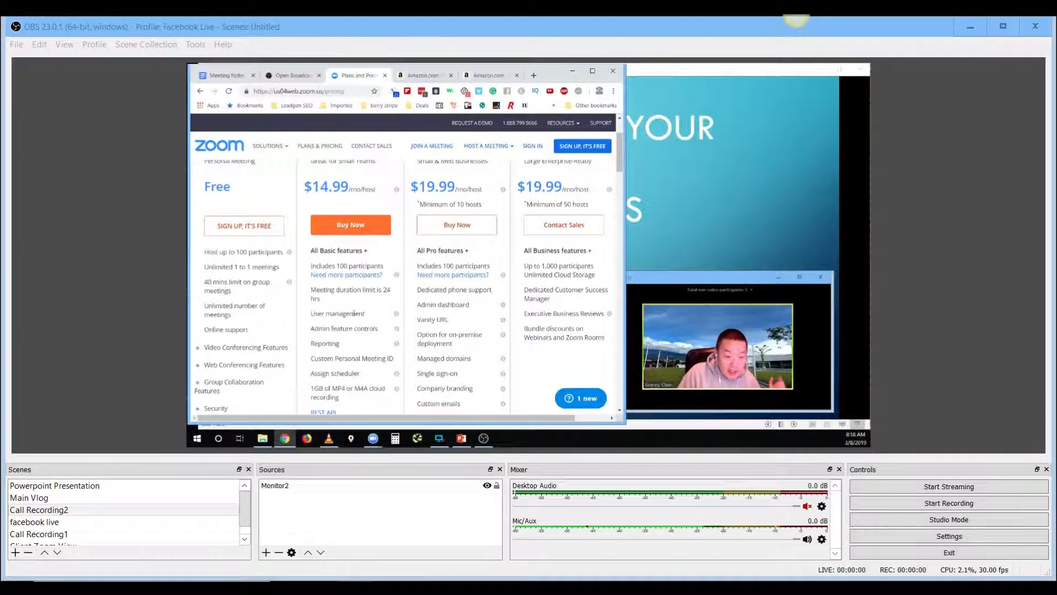
click(225, 75)
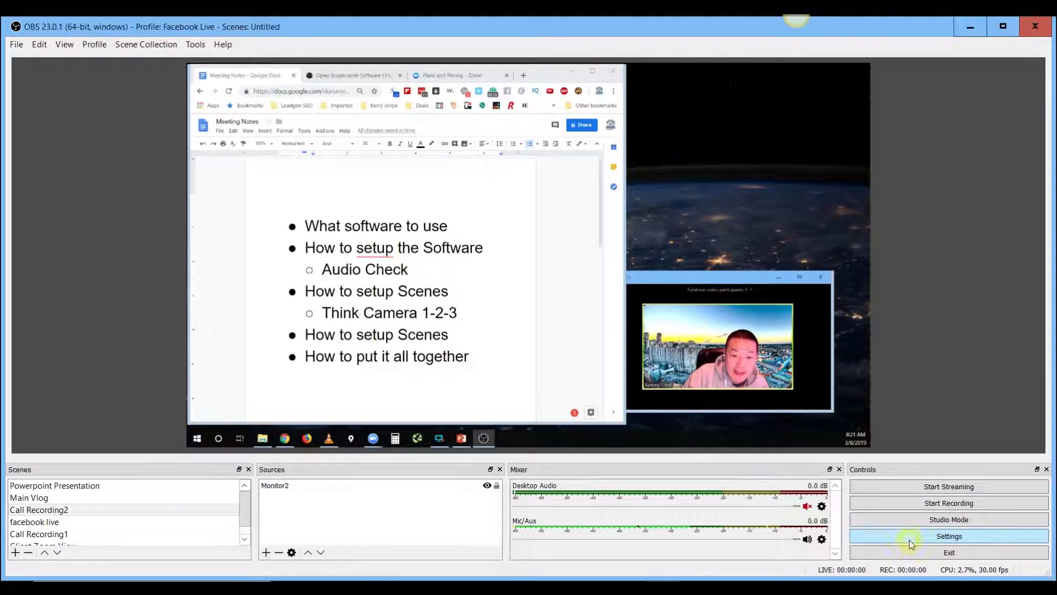
Review Stream settings, keeping the Custom service with the Facebook Live RTMP server
click(948, 536)
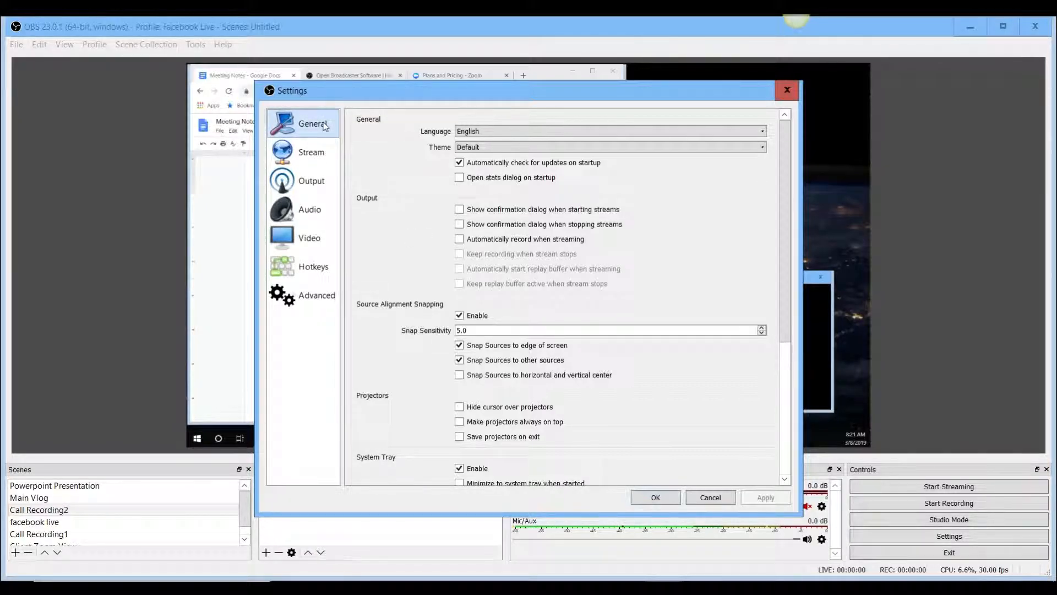
click(311, 152)
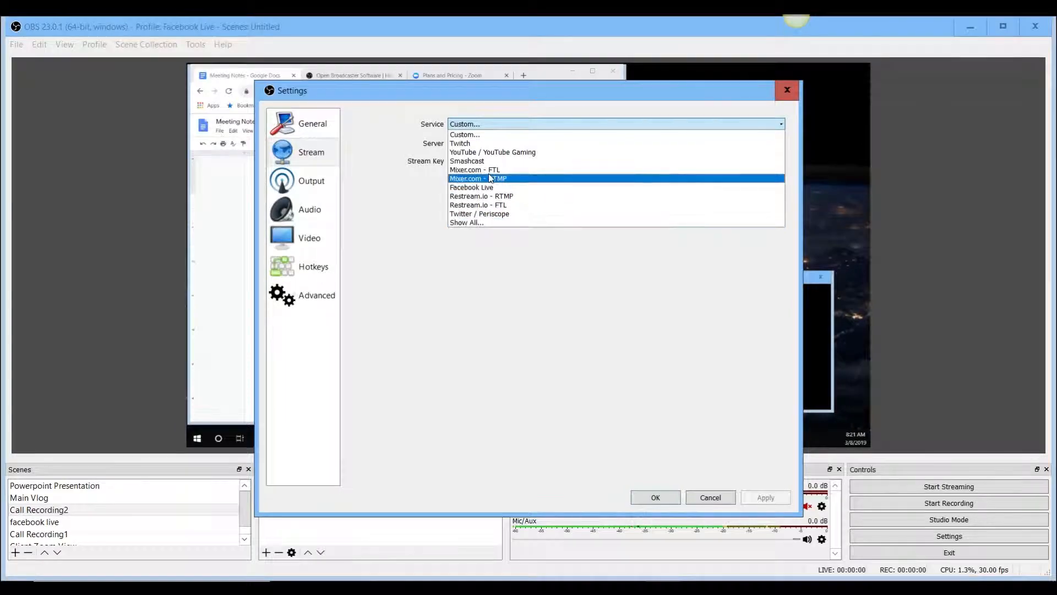
click(464, 135)
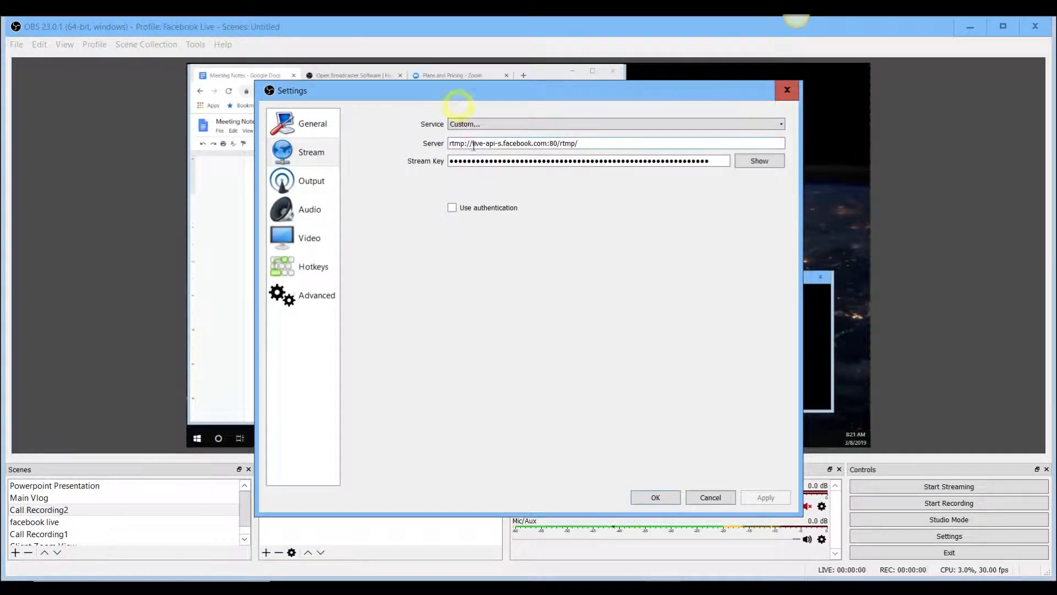
mouse_move(310, 180)
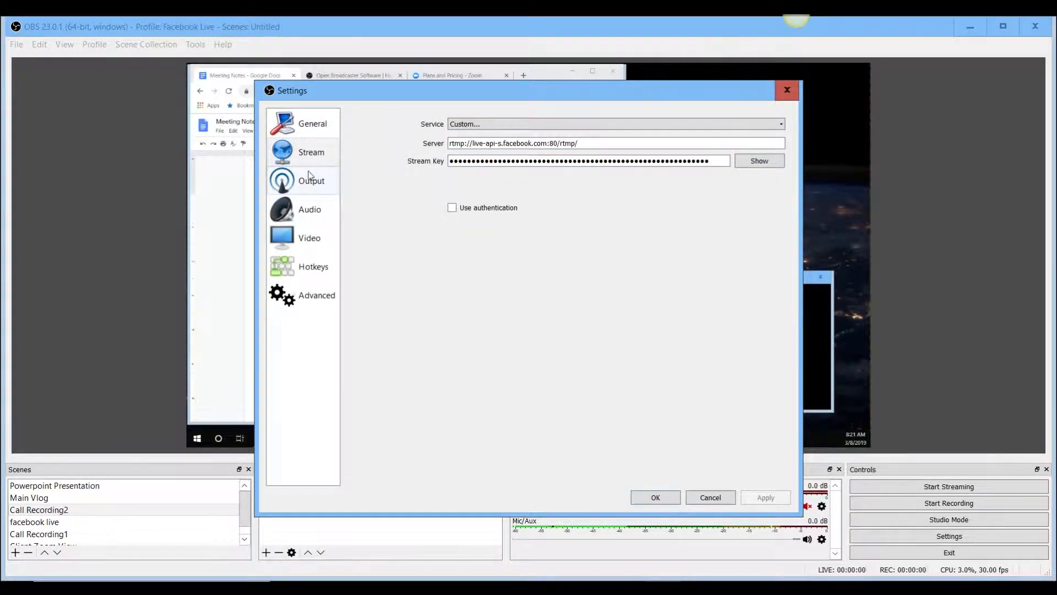
Review output settings: x264 streaming at 2500, MP4 recording to D:/100x, audio bitrates 160
click(310, 180)
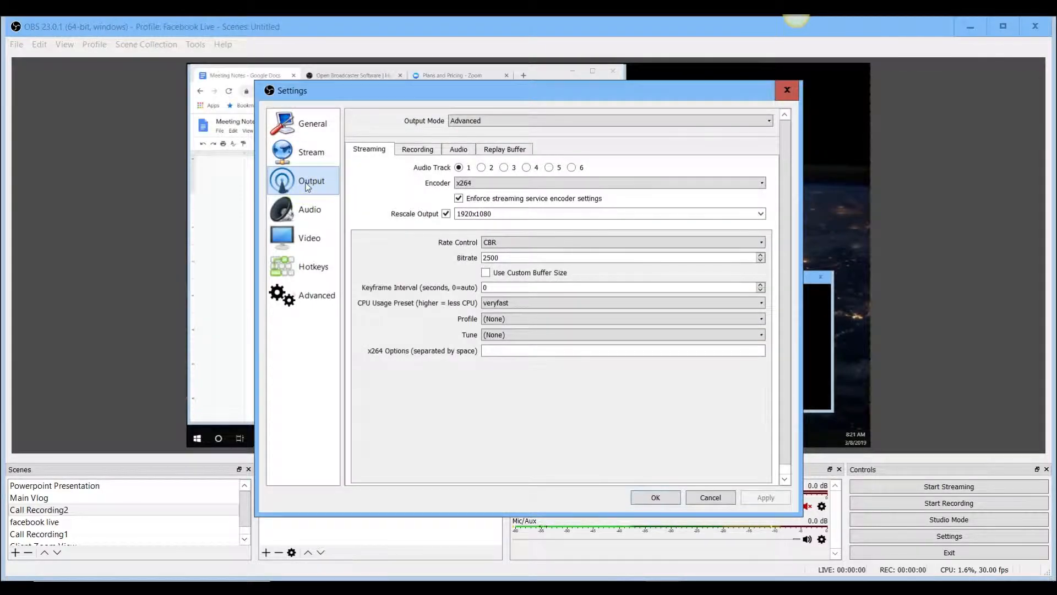
mouse_move(307, 196)
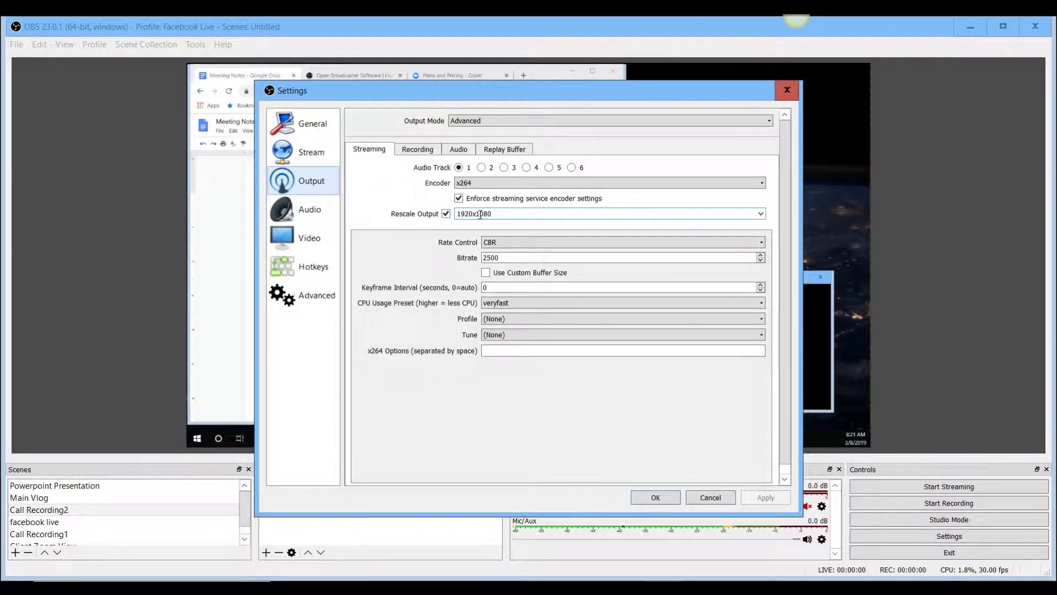
click(417, 149)
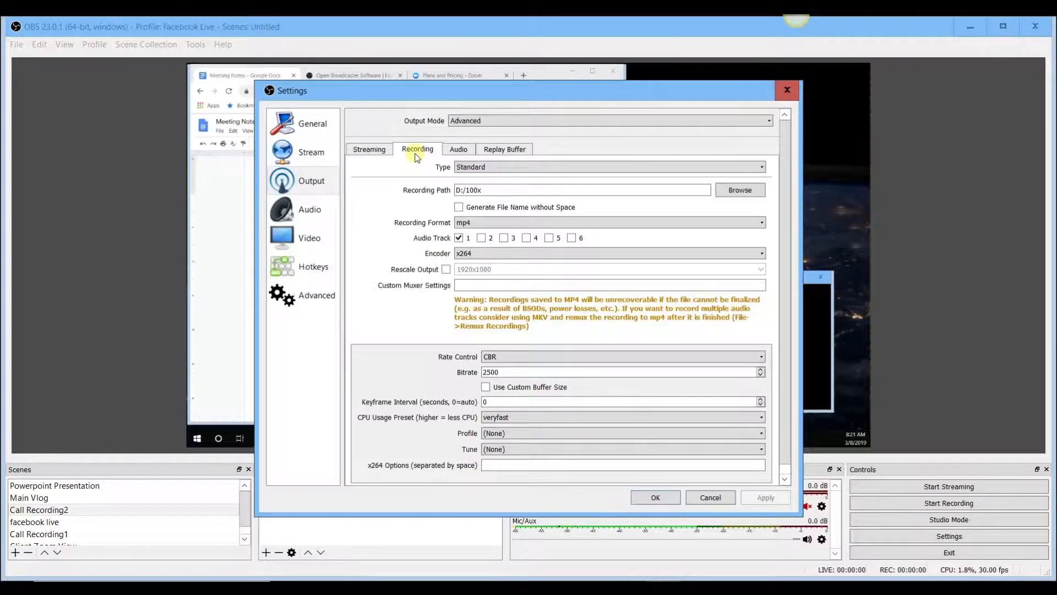
click(581, 190)
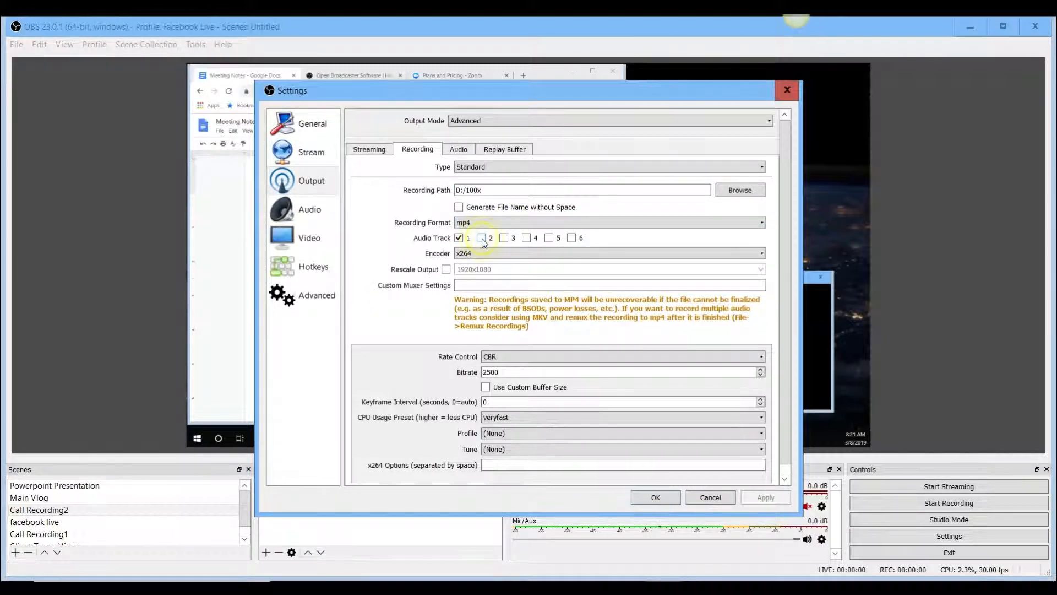
click(608, 253)
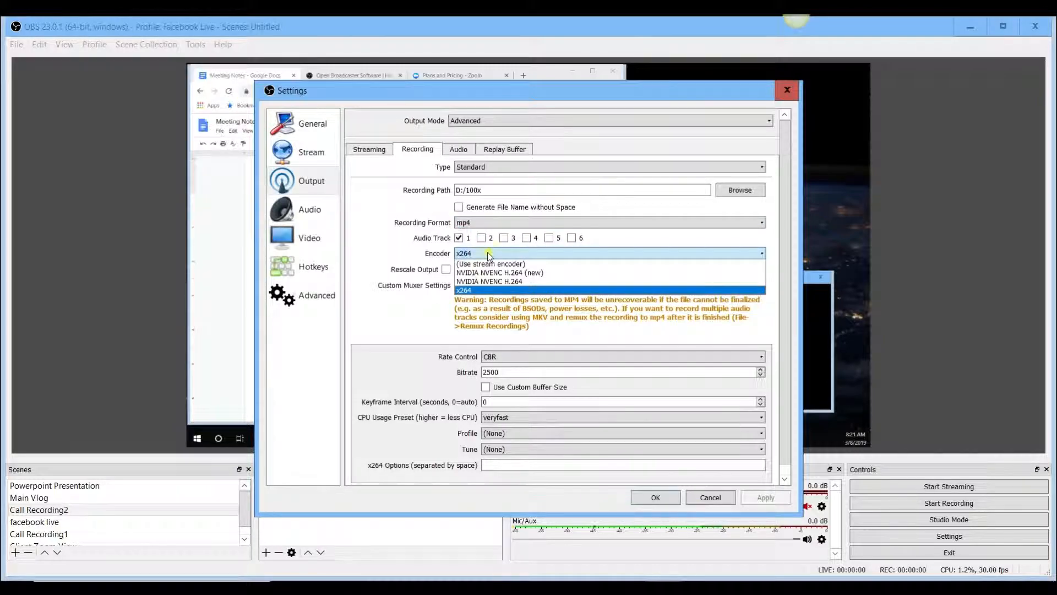
click(464, 290)
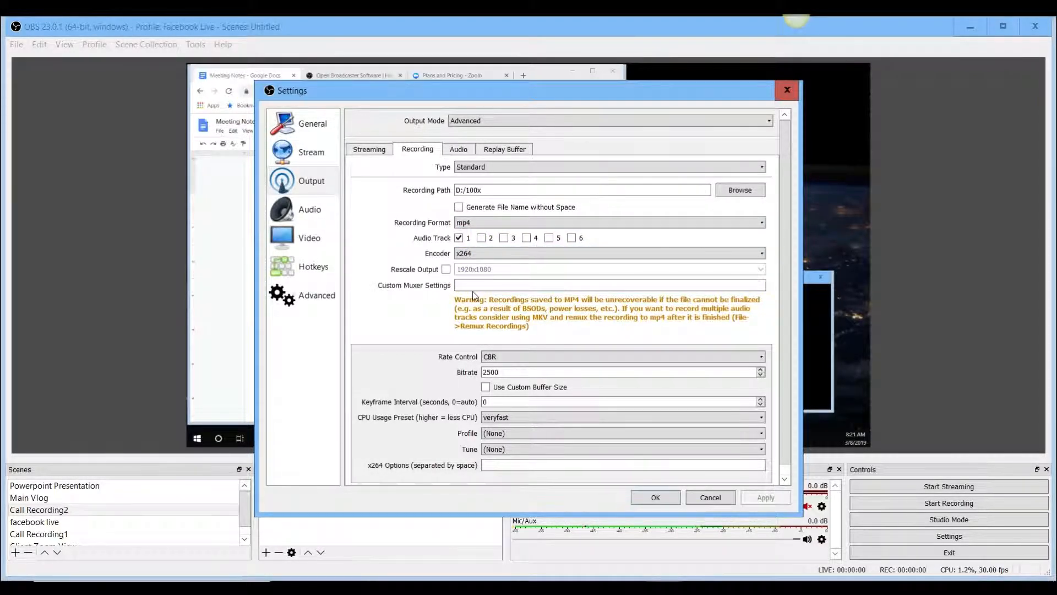
click(459, 149)
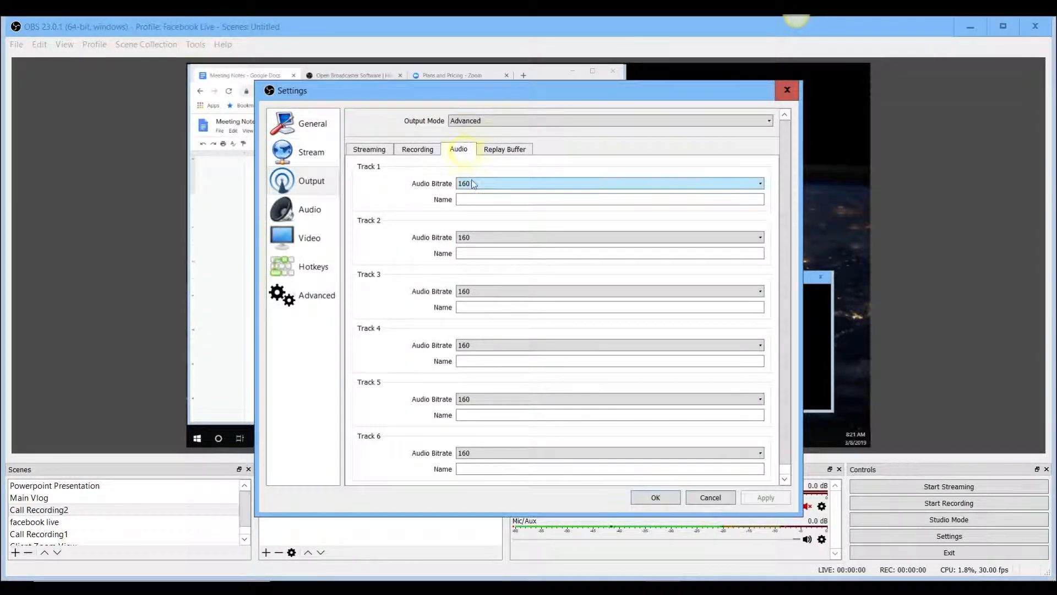
Check the Blue Snowball microphone and 1920x1080 30 fps video, then close Settings
click(310, 209)
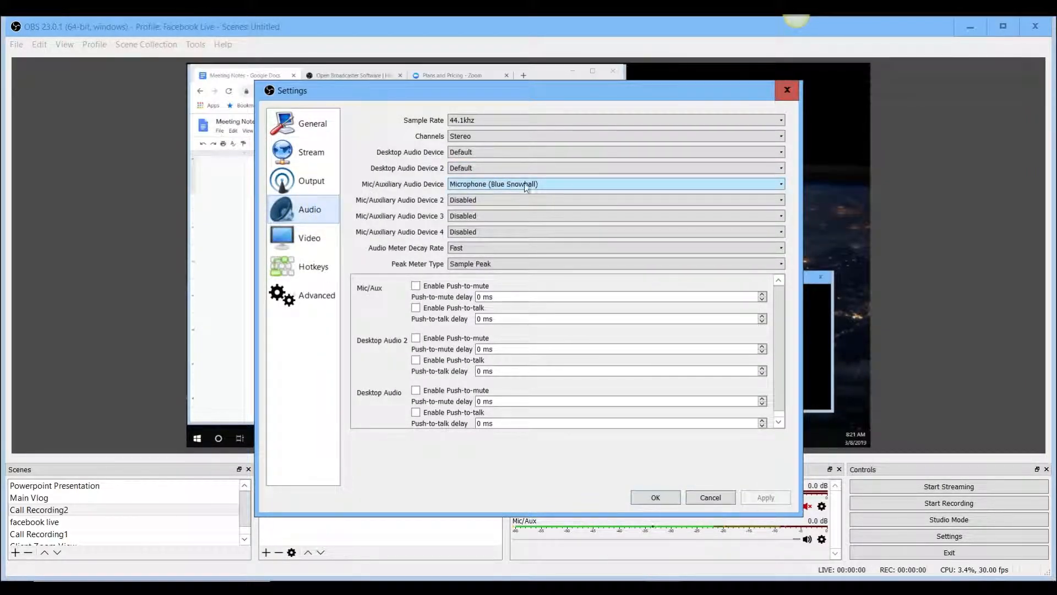
click(614, 183)
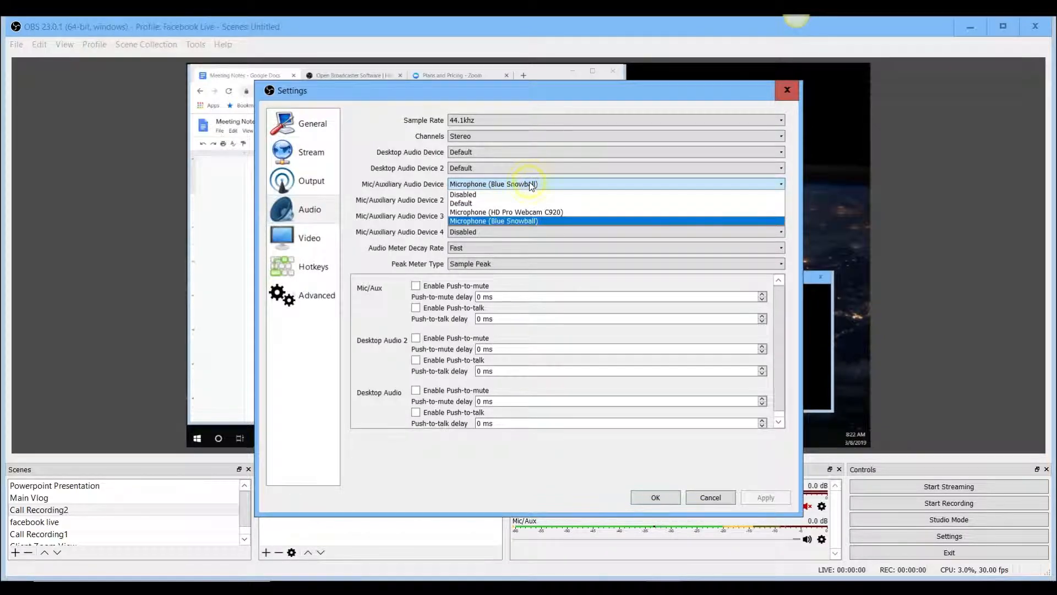
mouse_move(532, 194)
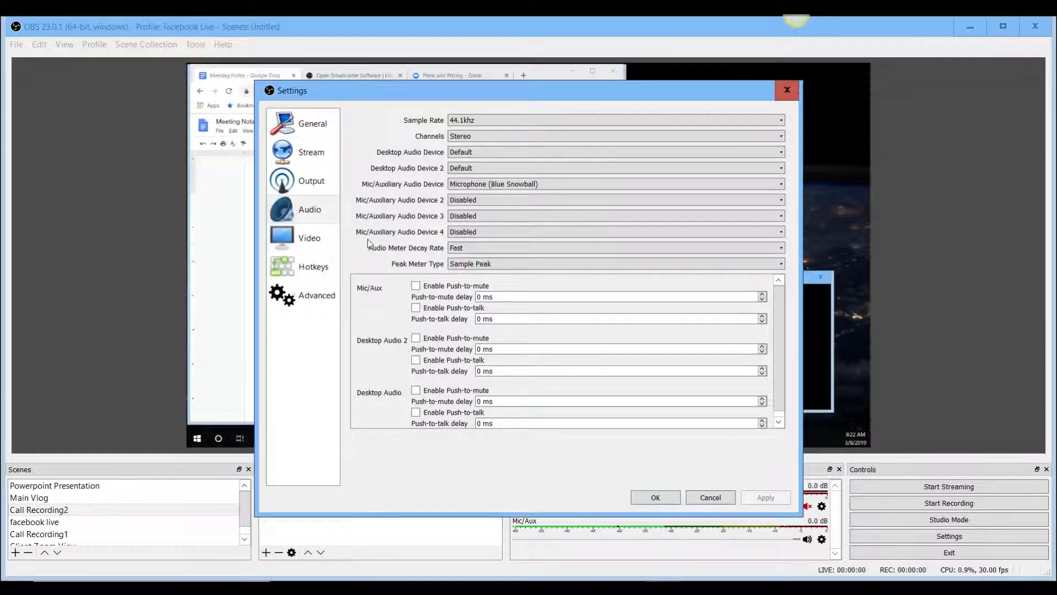
click(309, 237)
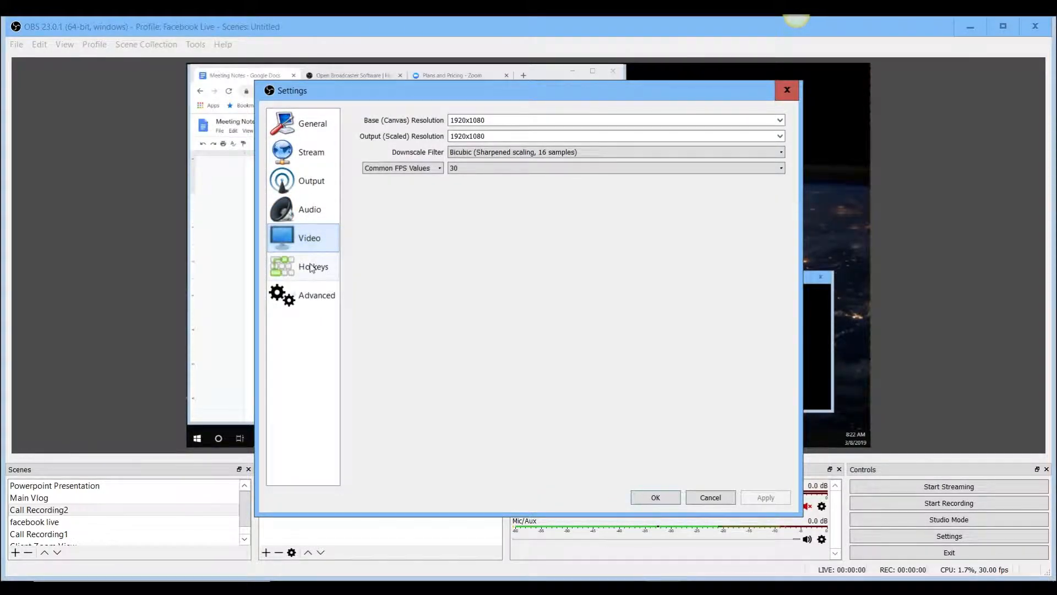
click(316, 294)
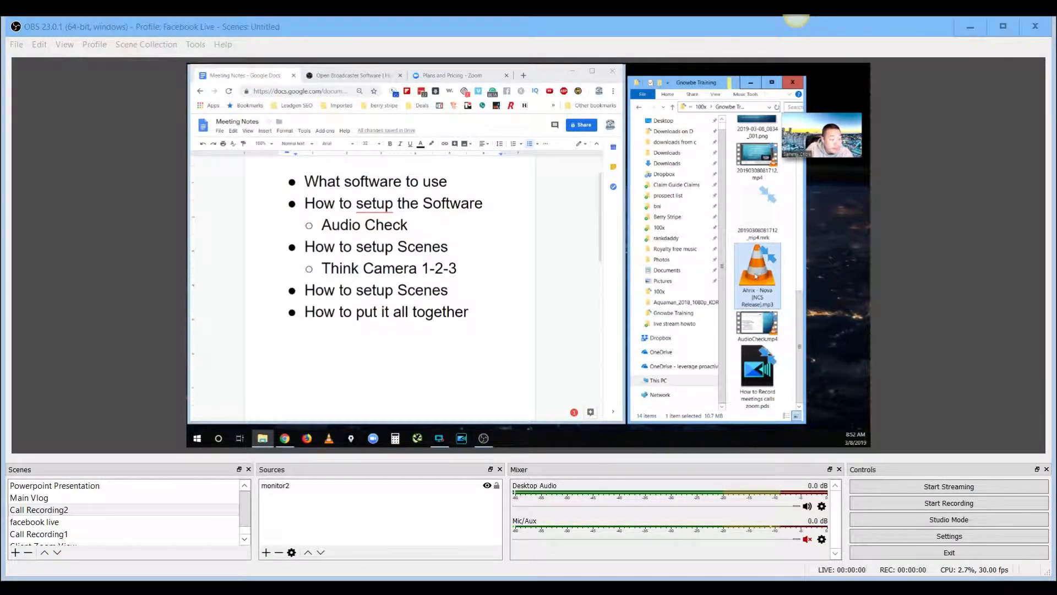
Mute Desktop Audio and confirm its Properties device stays on Default
double_click(757, 276)
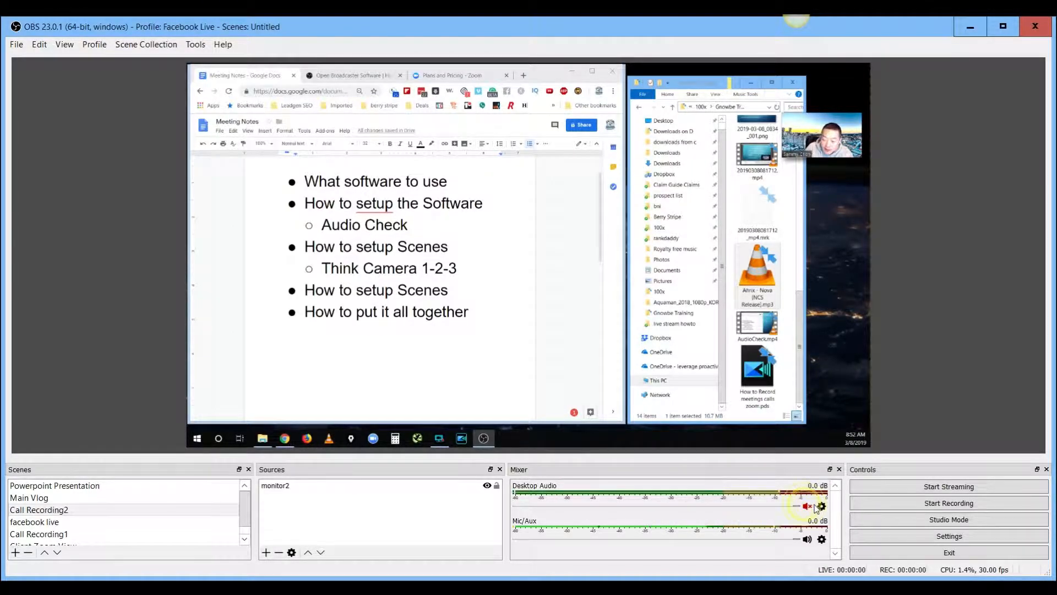
right_click(812, 505)
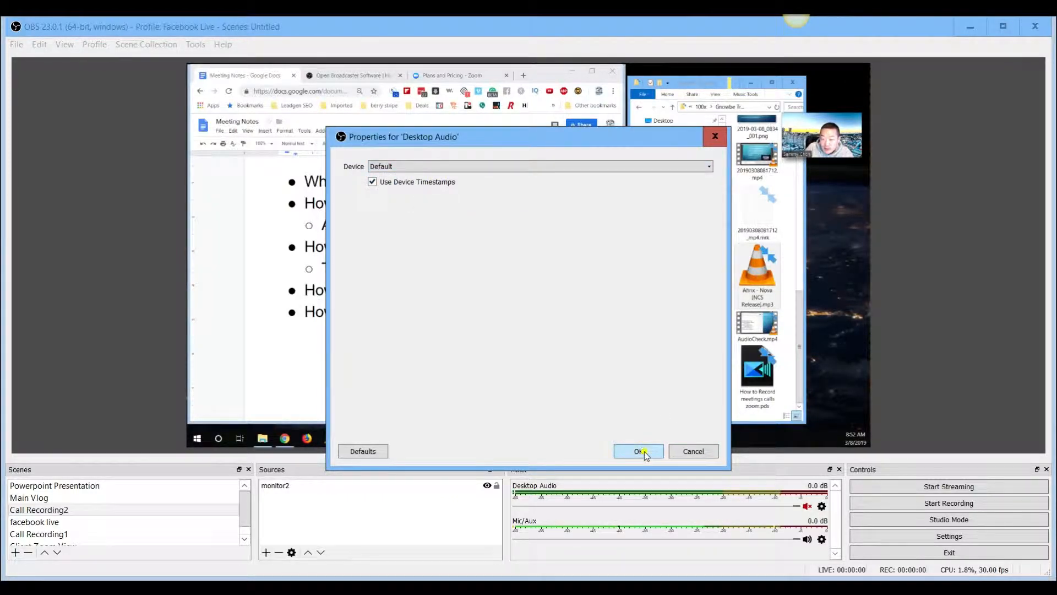
click(638, 451)
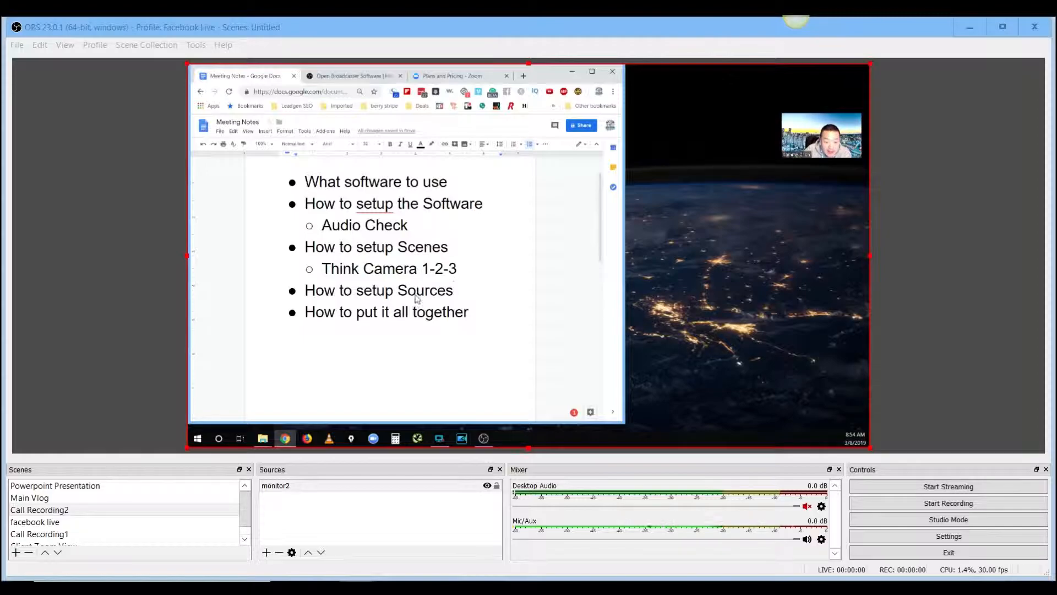
Preview the Main Vlog and facebook live scenes, then select Call Recording2
click(55, 485)
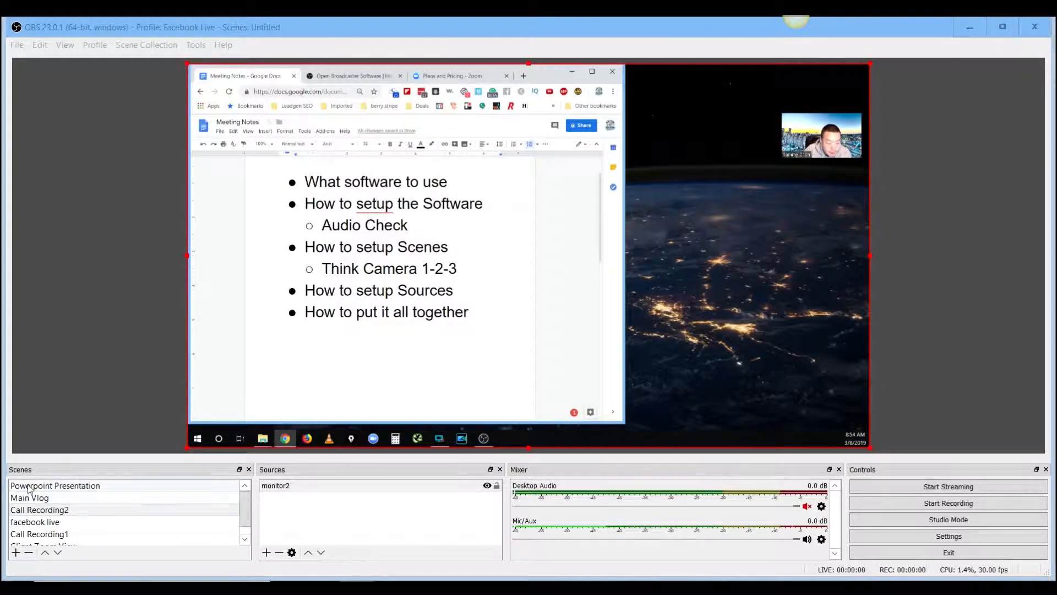
mouse_move(86, 495)
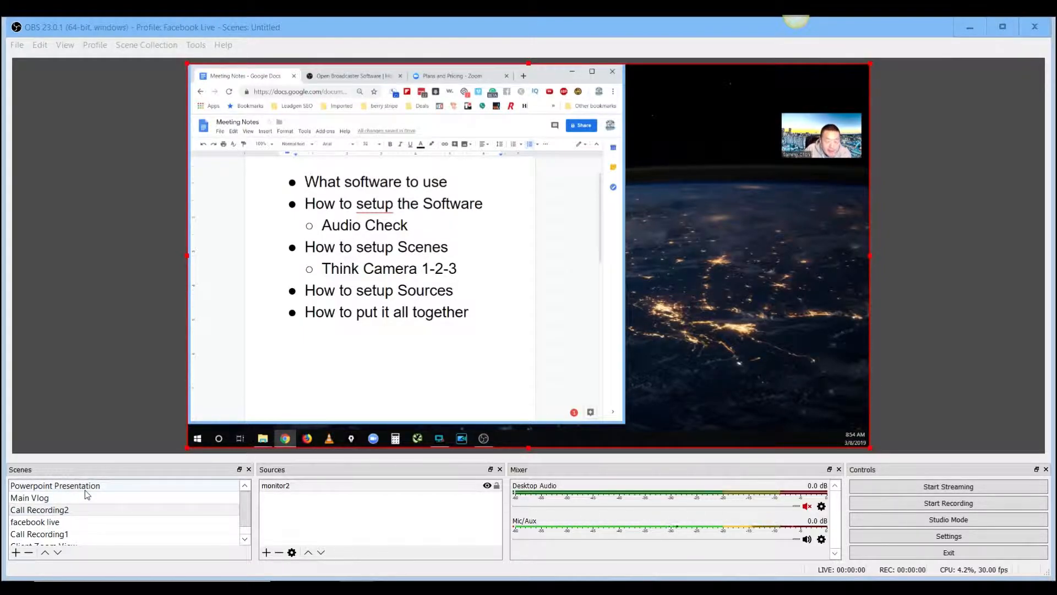
click(30, 498)
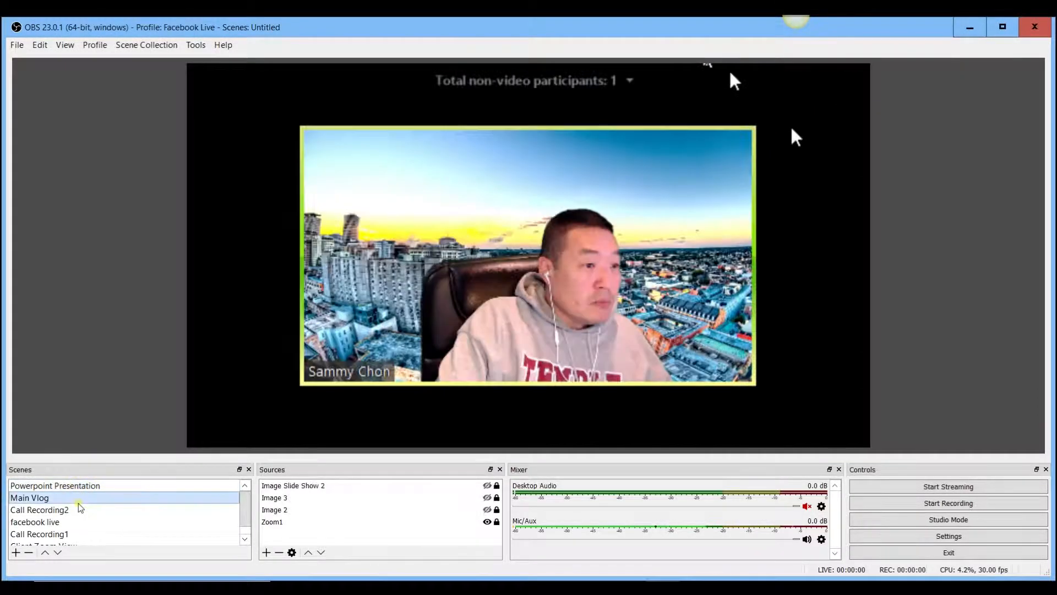
click(36, 521)
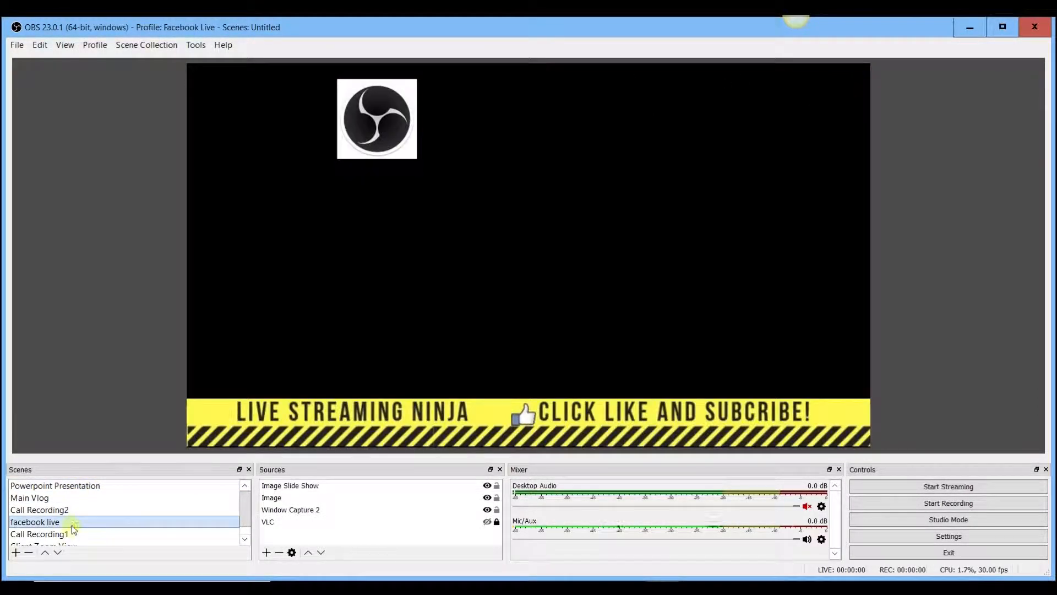
click(30, 498)
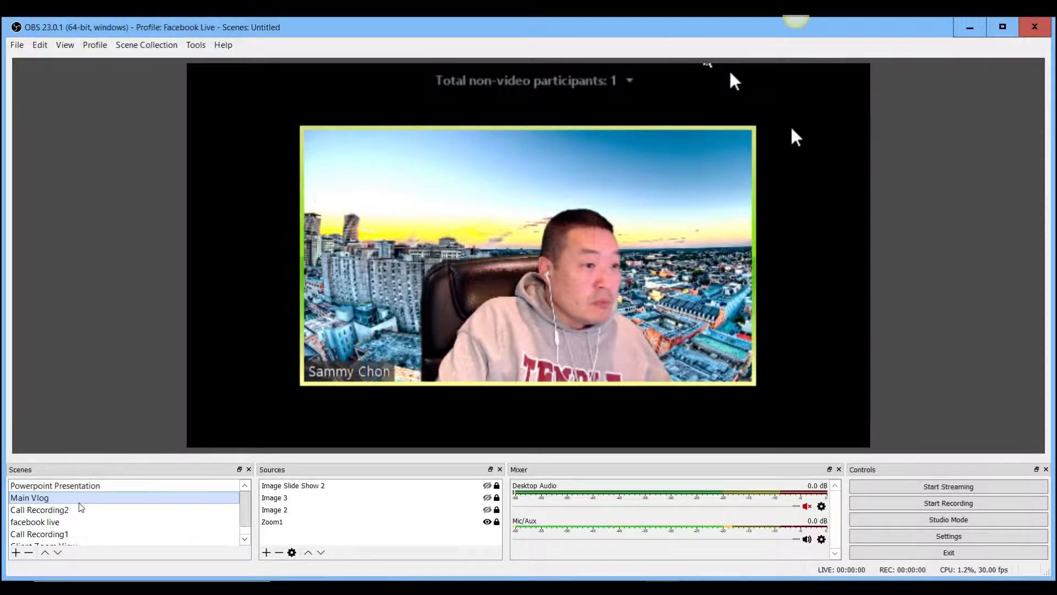
mouse_move(86, 517)
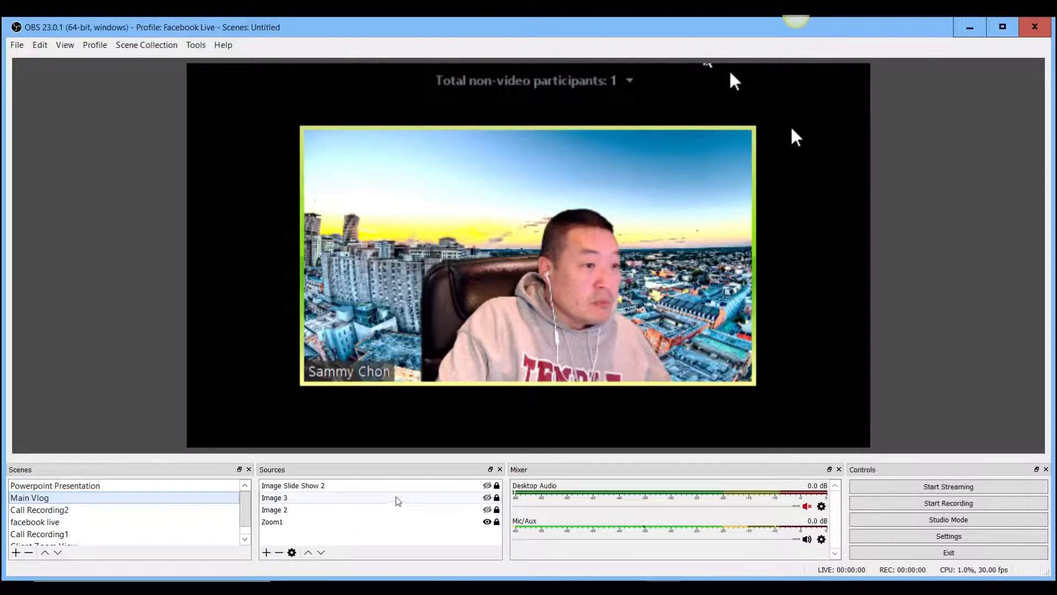
click(39, 508)
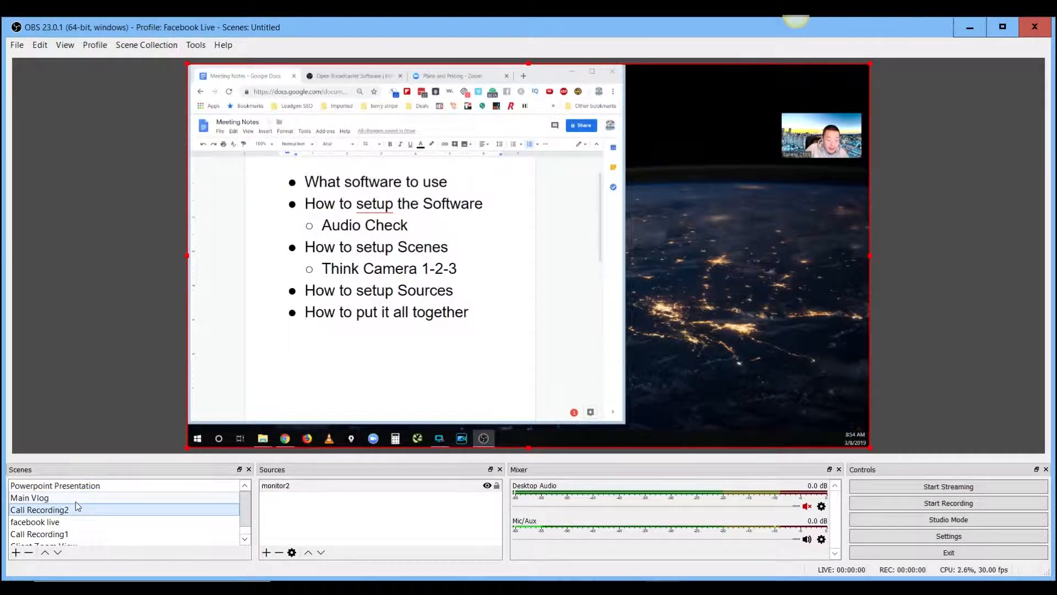
click(39, 508)
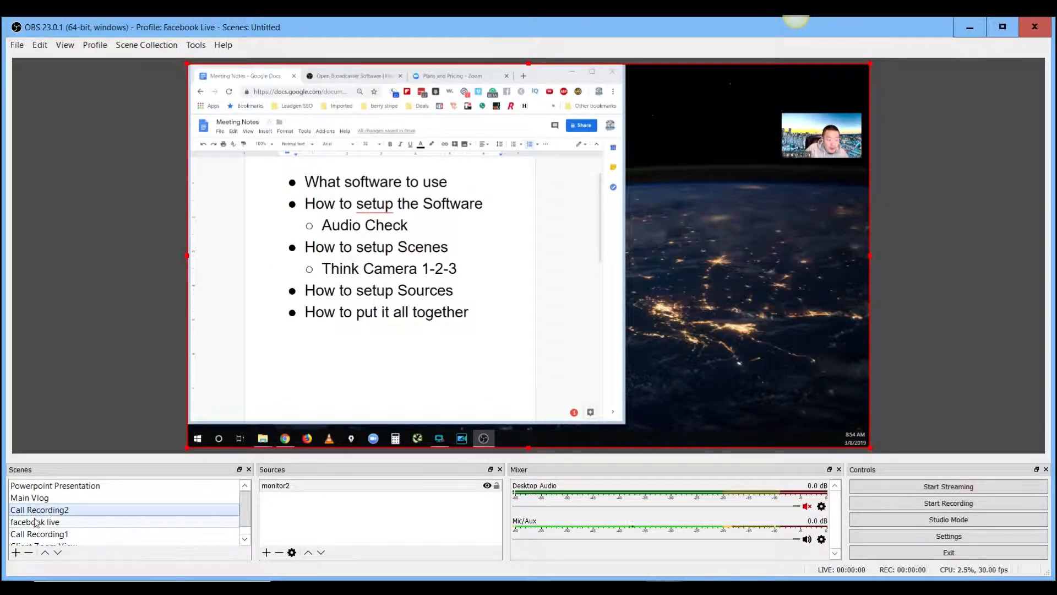
click(277, 486)
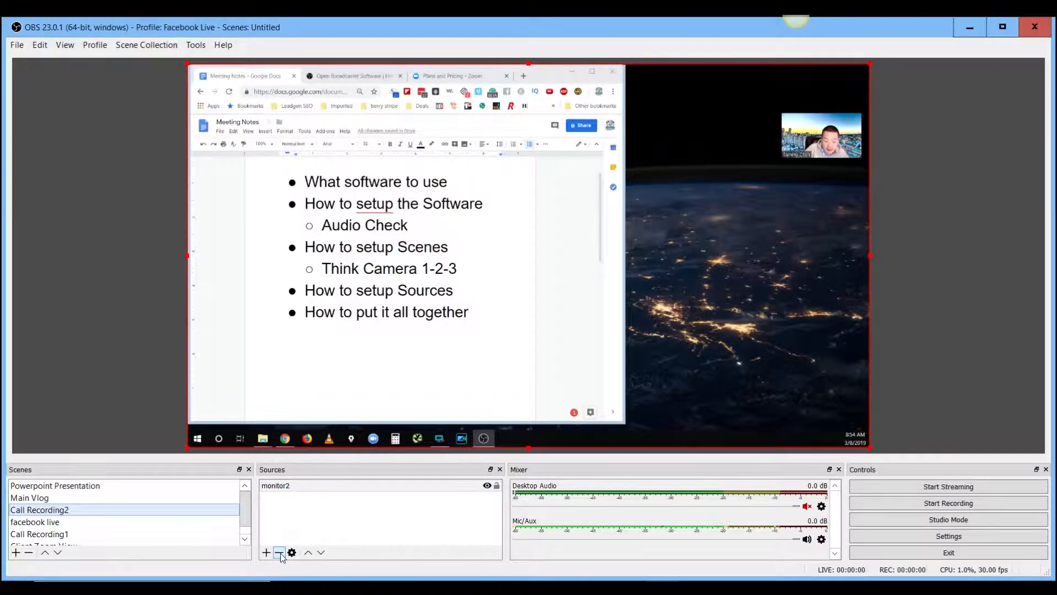
Replace monitor2 with a new Monitor2 display capture of Display 2, then select Main Vlog
click(279, 552)
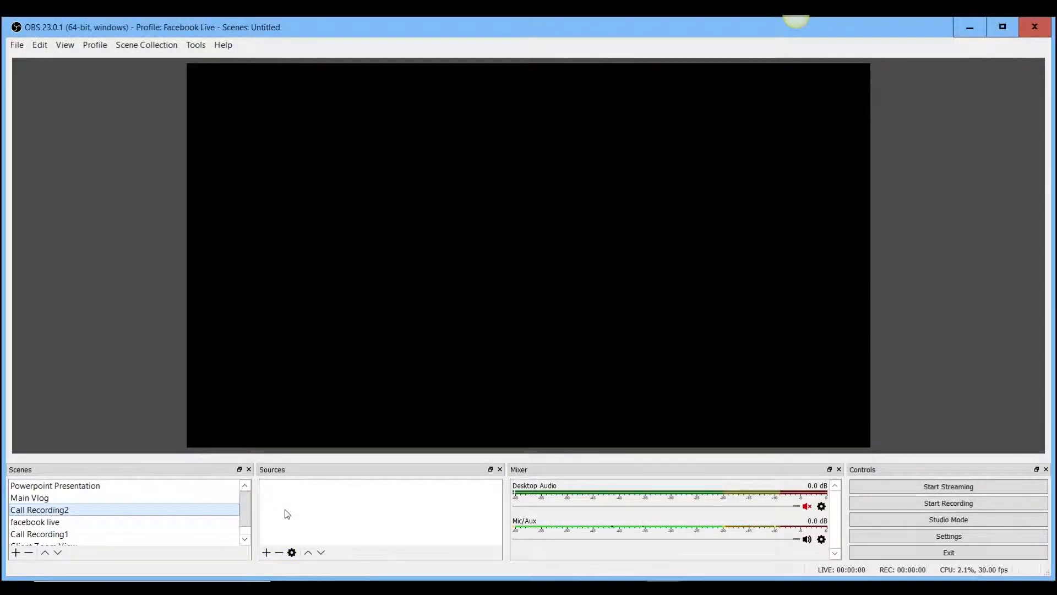
click(265, 552)
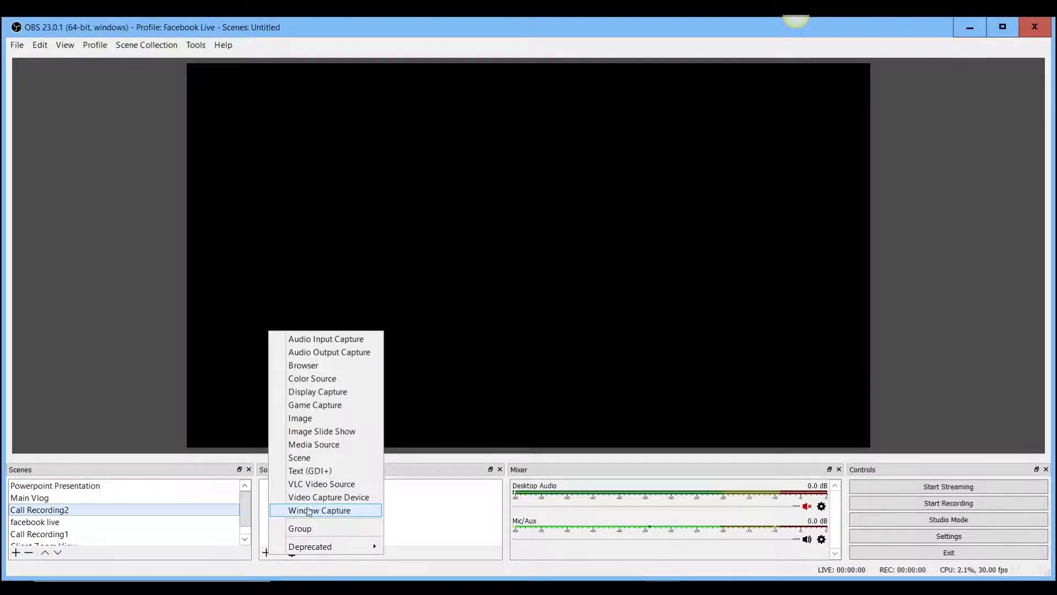
mouse_move(321, 431)
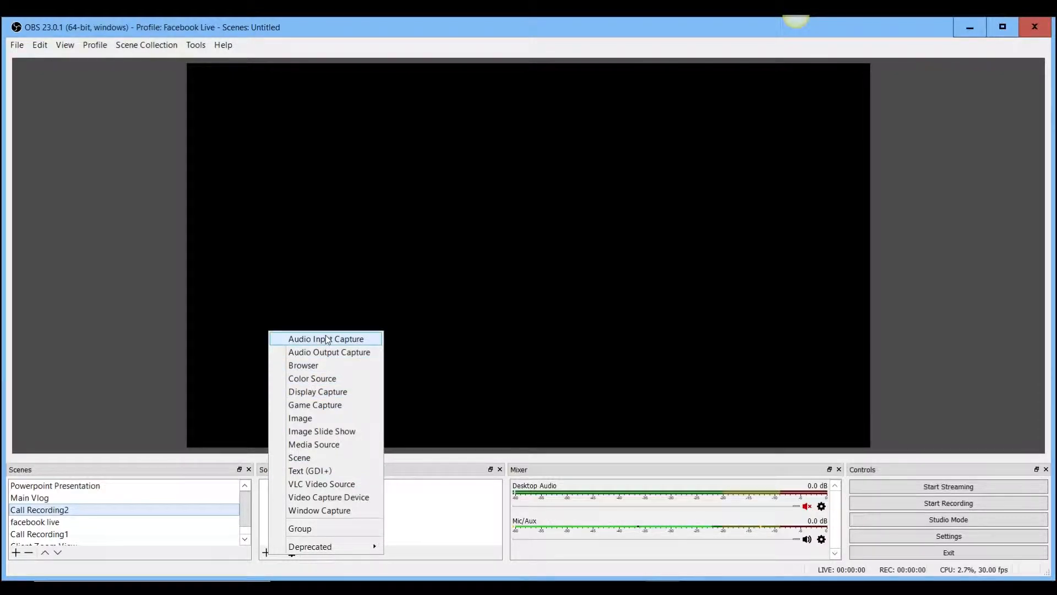
mouse_move(317, 391)
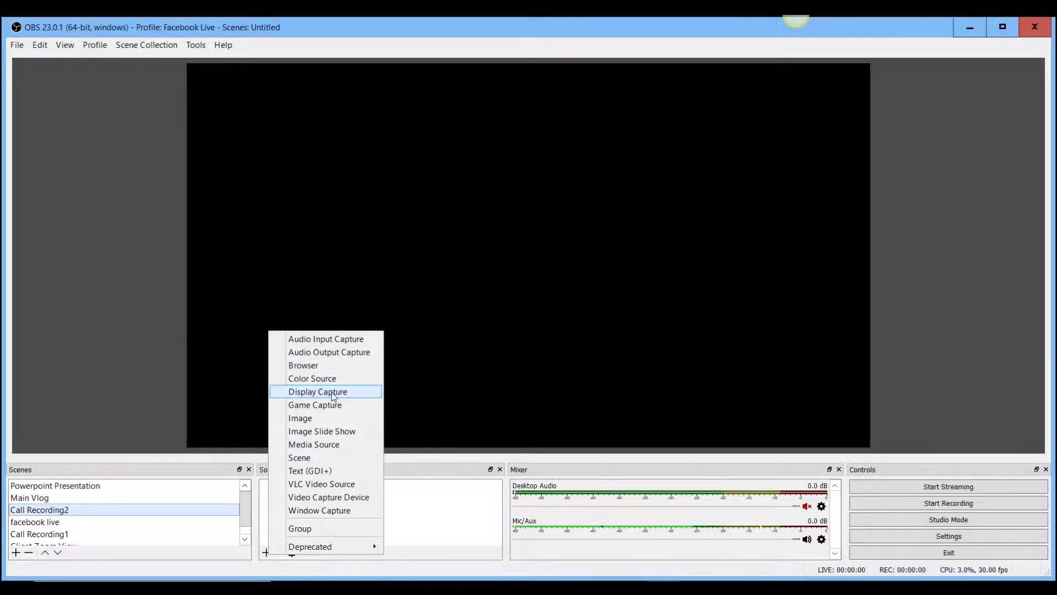
click(318, 391)
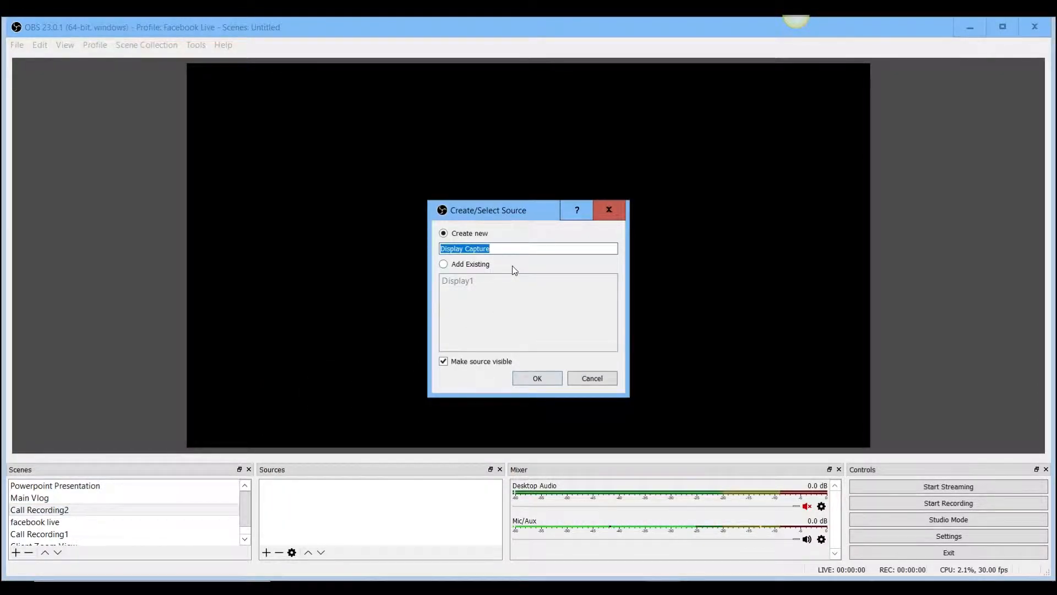
text(Monitor2)
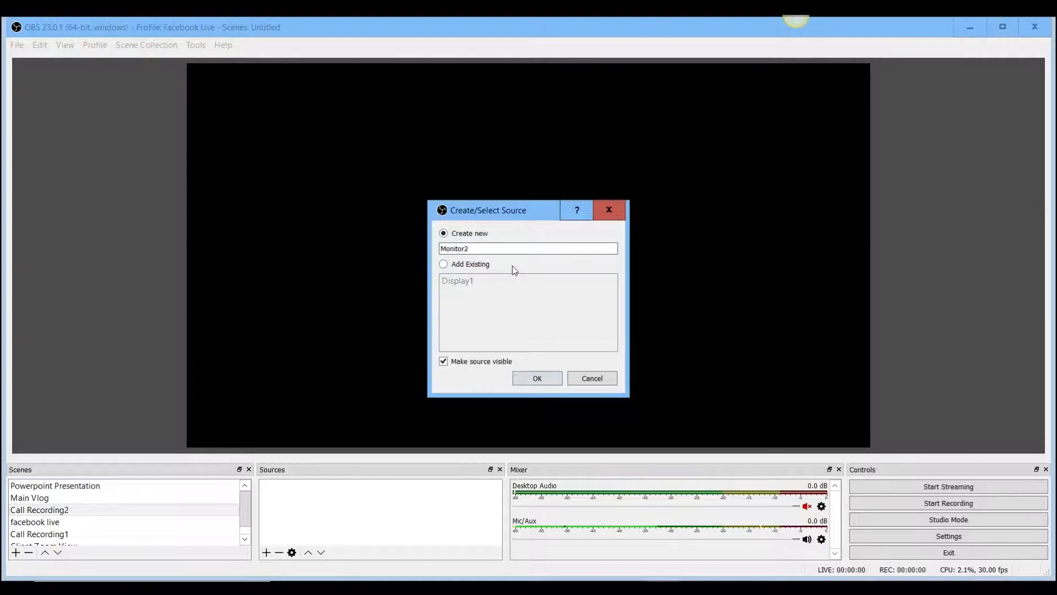
click(536, 377)
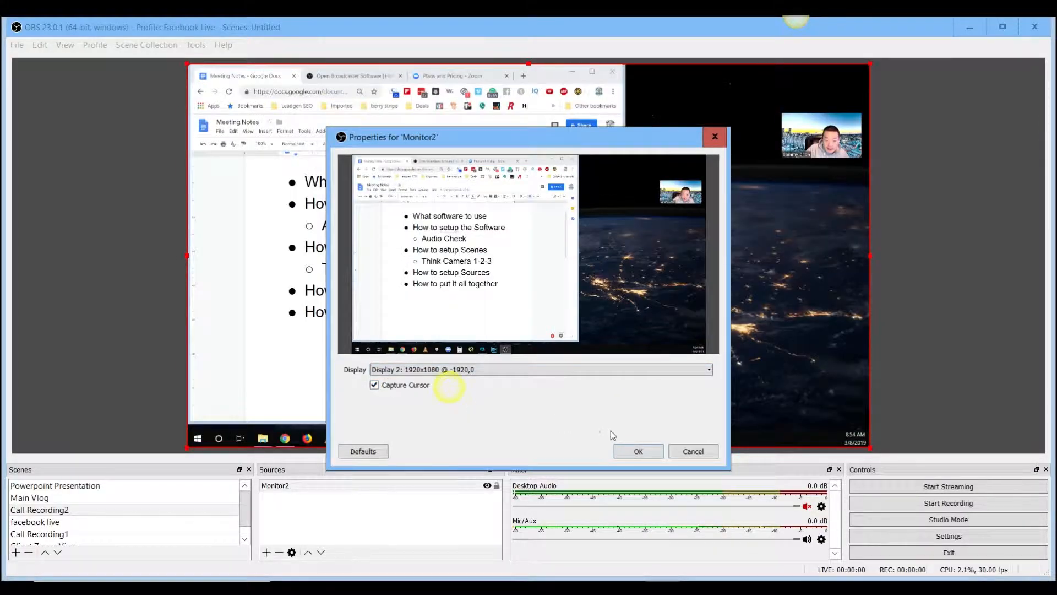
click(637, 451)
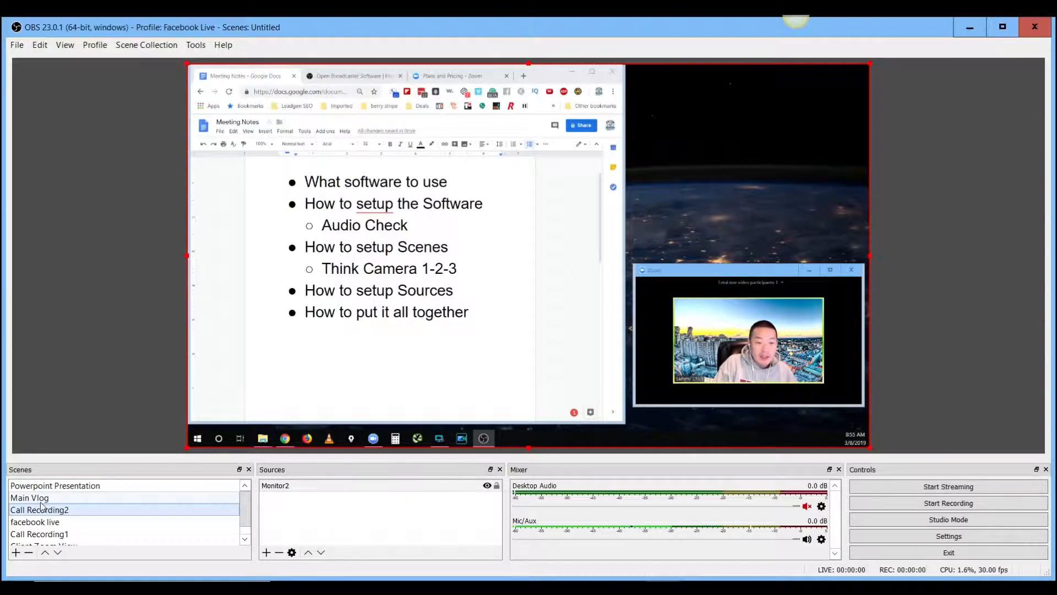
click(29, 498)
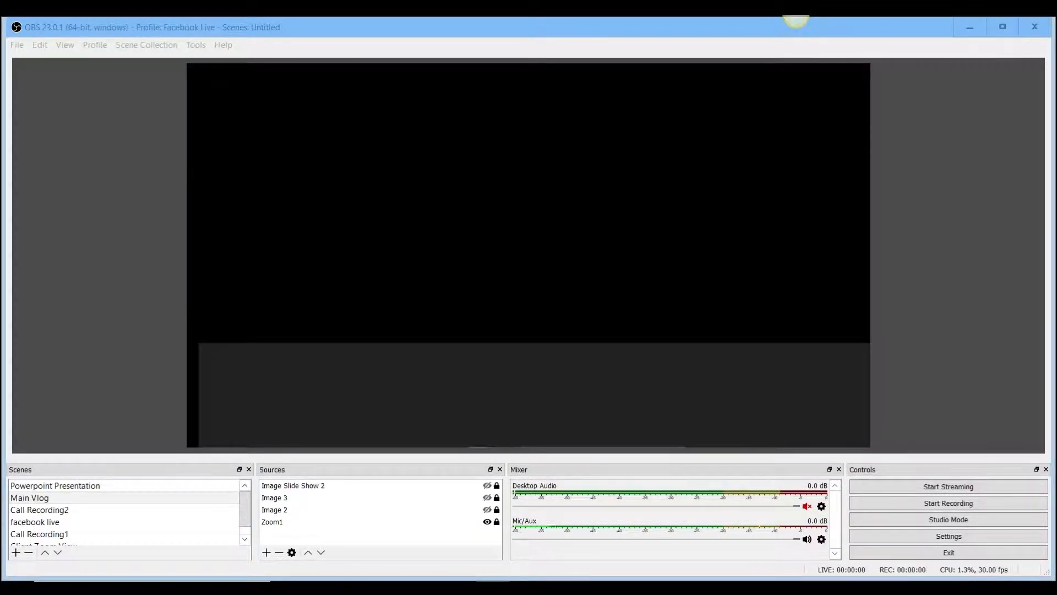
Remove the blank Zoom1 source from Main Vlog
click(303, 497)
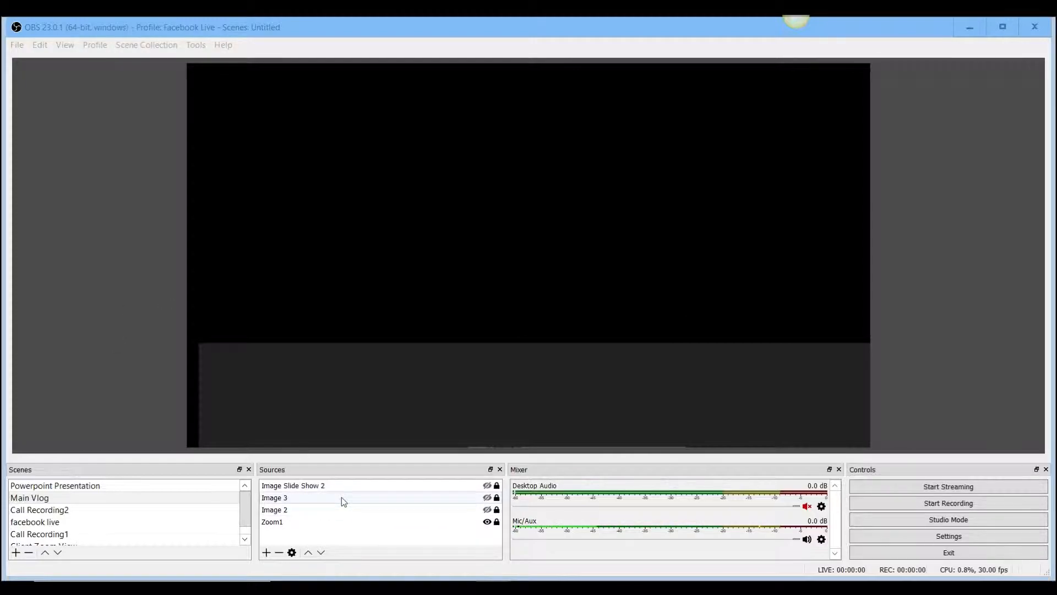
click(272, 521)
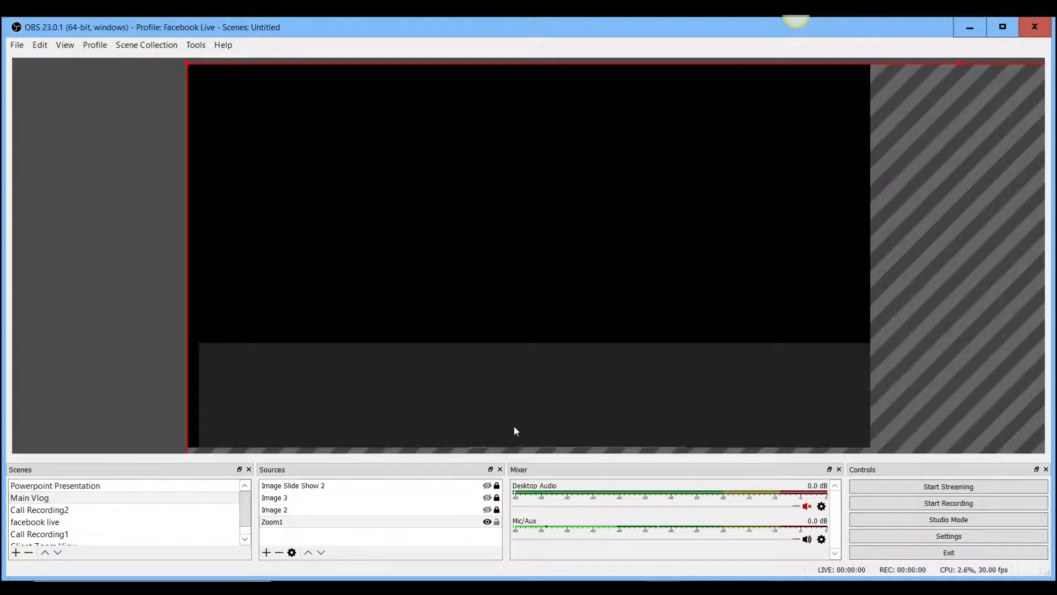
click(279, 552)
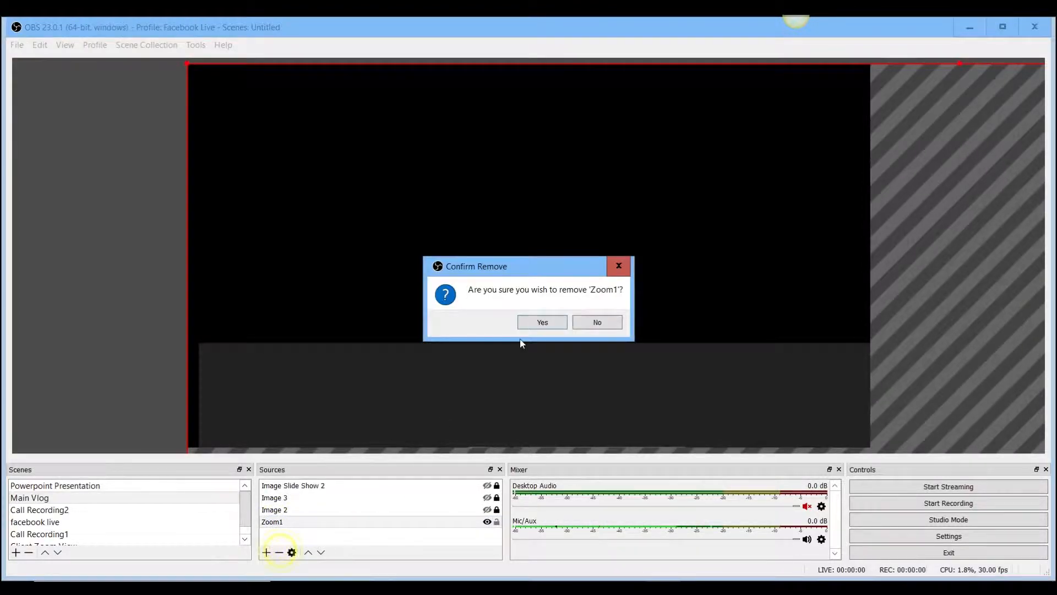
click(542, 321)
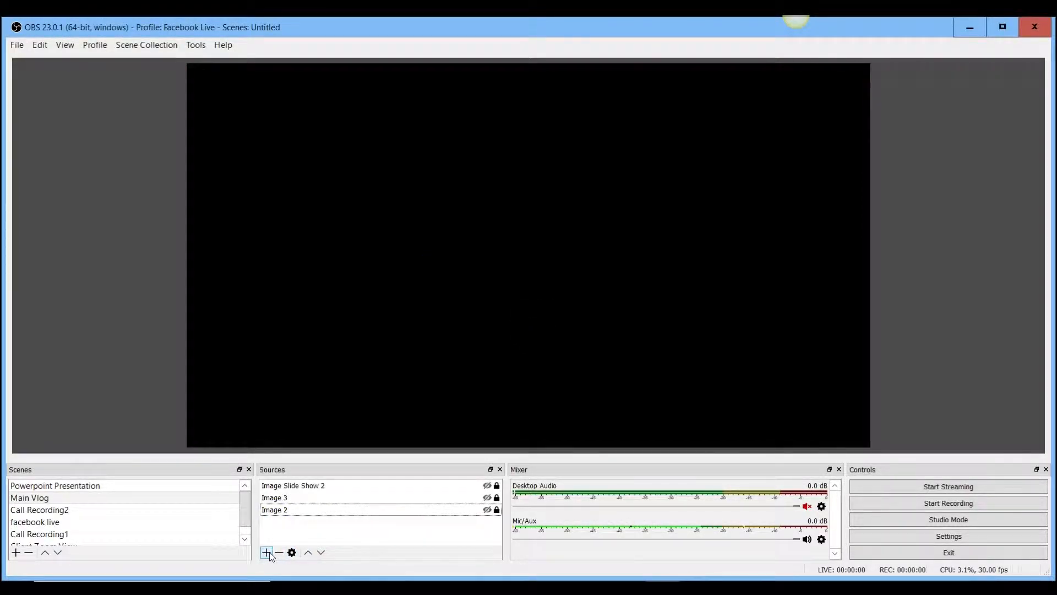
Add a 'Zoom Meetin' window capture of the [Zoom.exe]: Zoom window
click(266, 552)
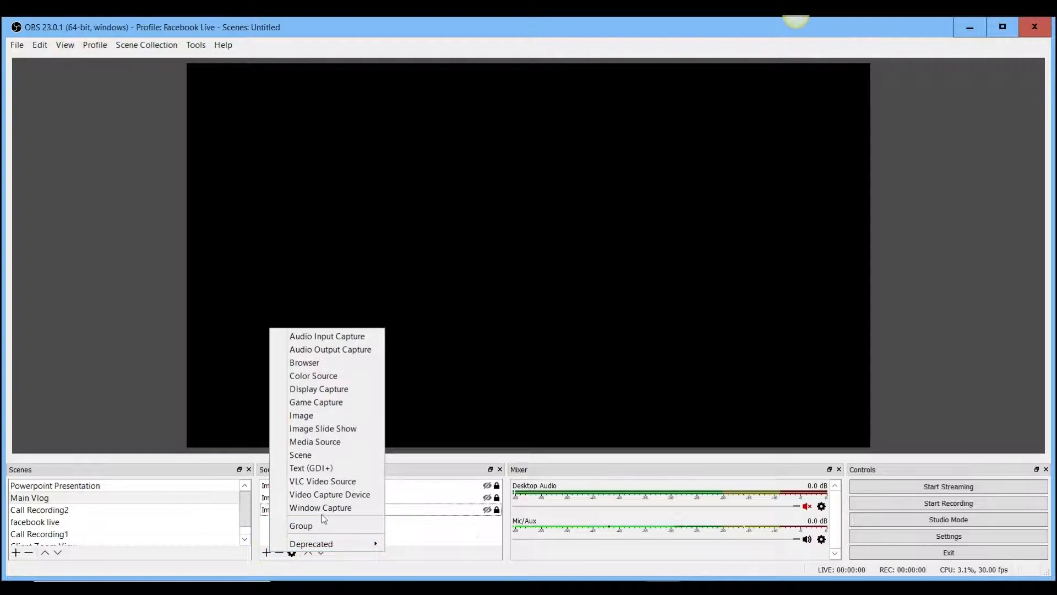
click(321, 507)
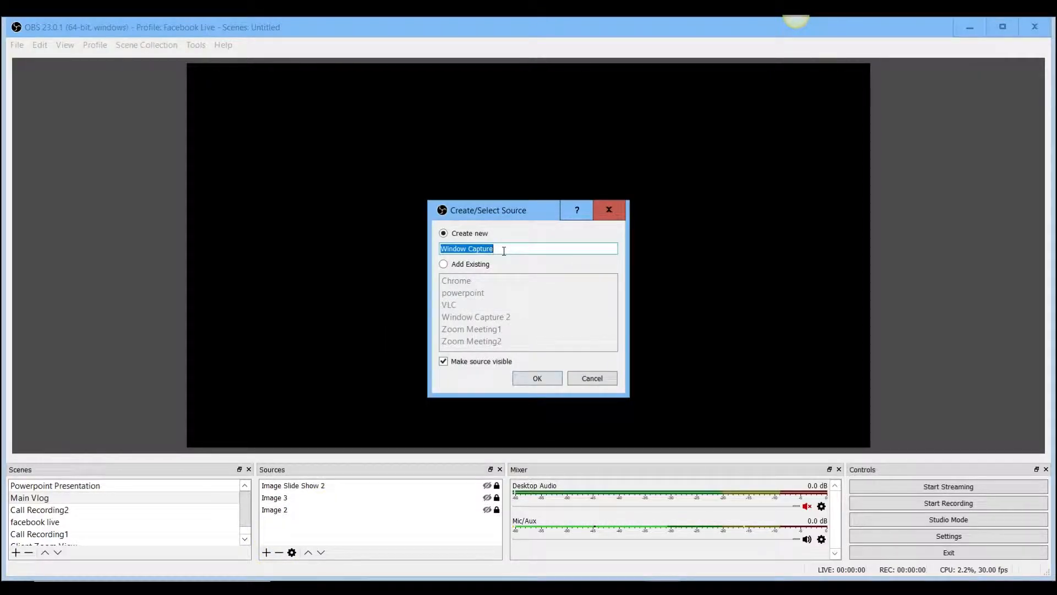
text(x)
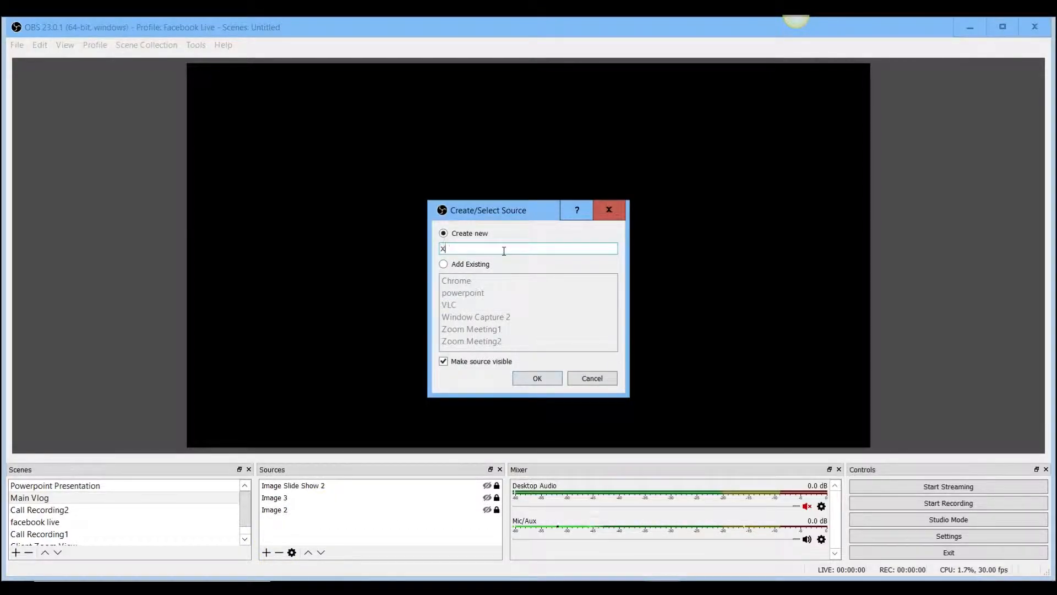
text(Zoom Meetin)
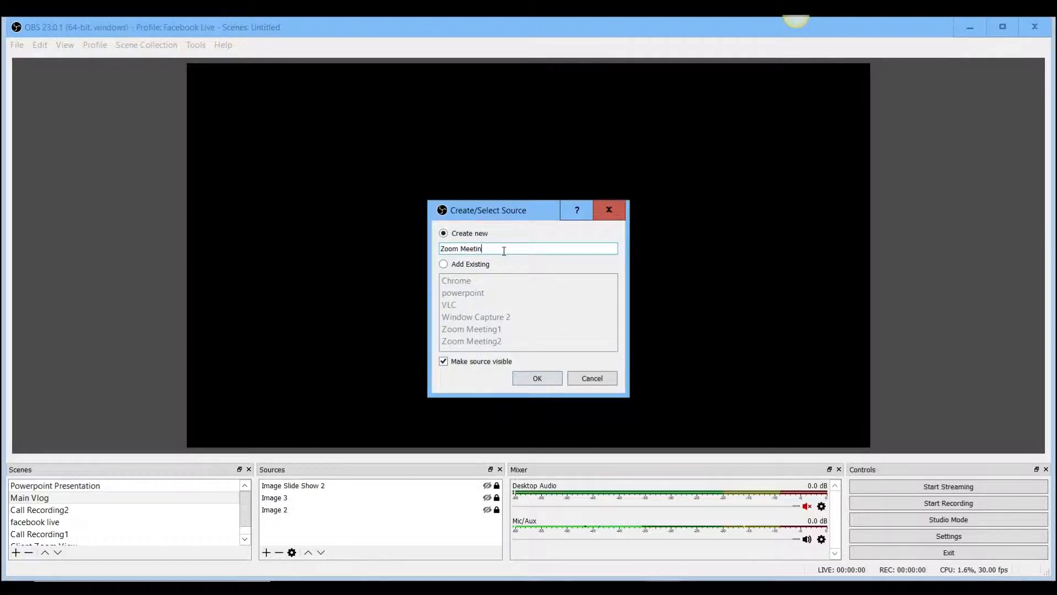
click(537, 378)
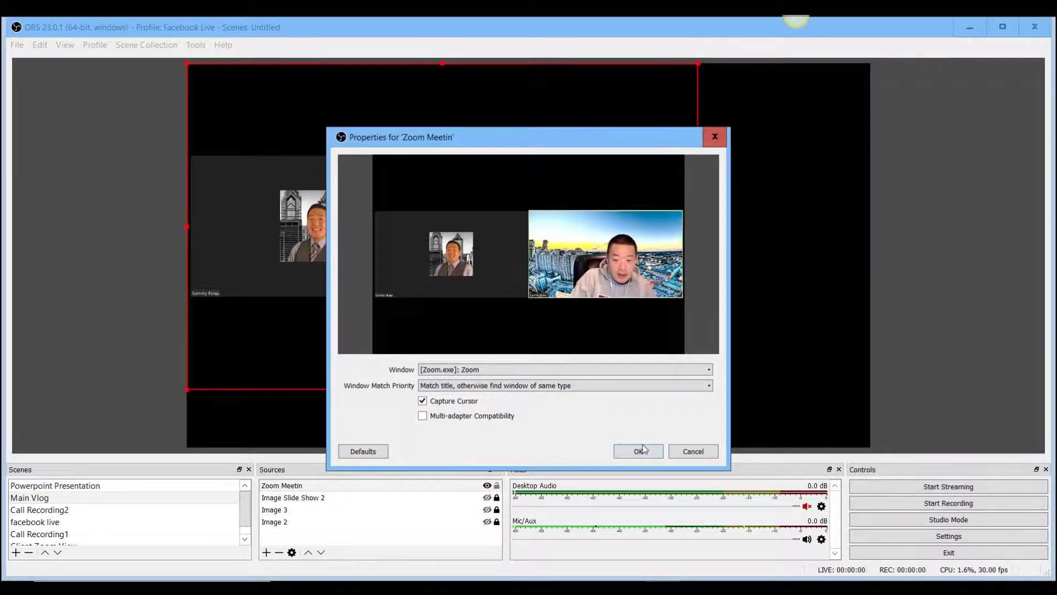
click(637, 450)
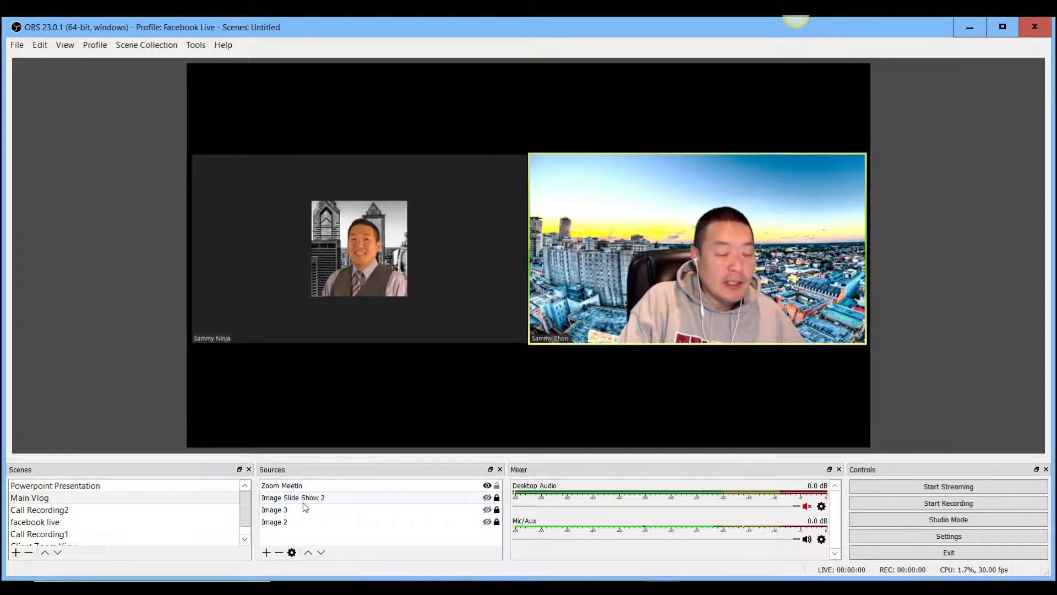
Move Zoom Meetin to the bottom of the sources and re-enable the logo images
click(29, 498)
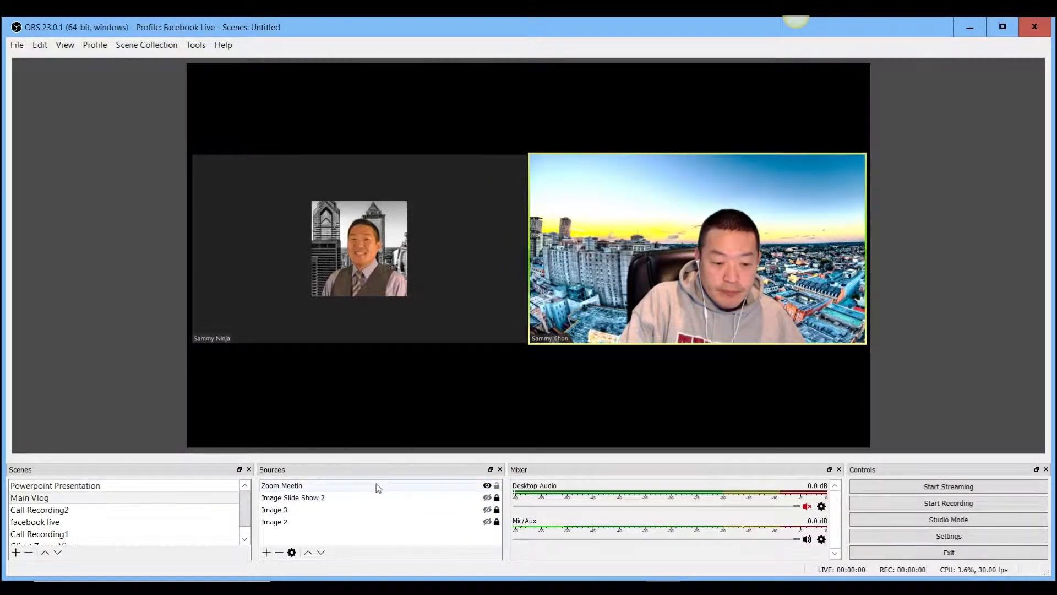
click(321, 552)
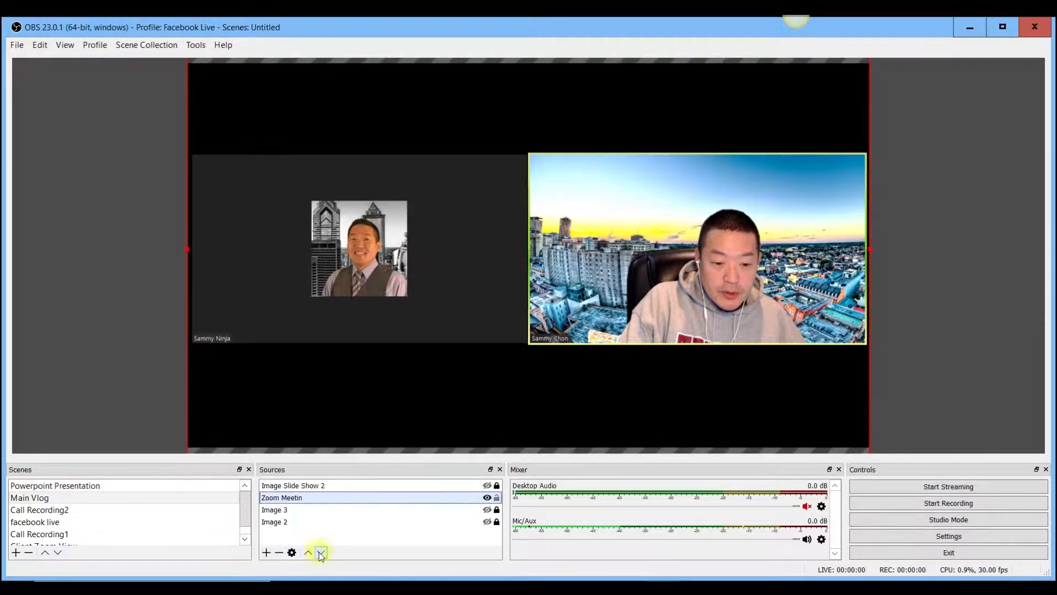
click(320, 553)
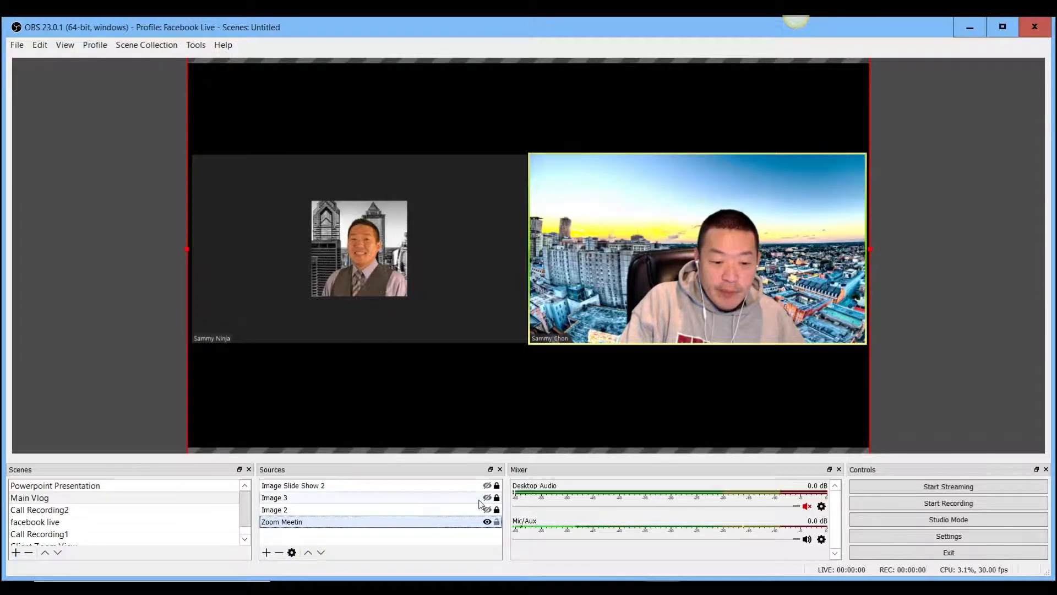
click(486, 510)
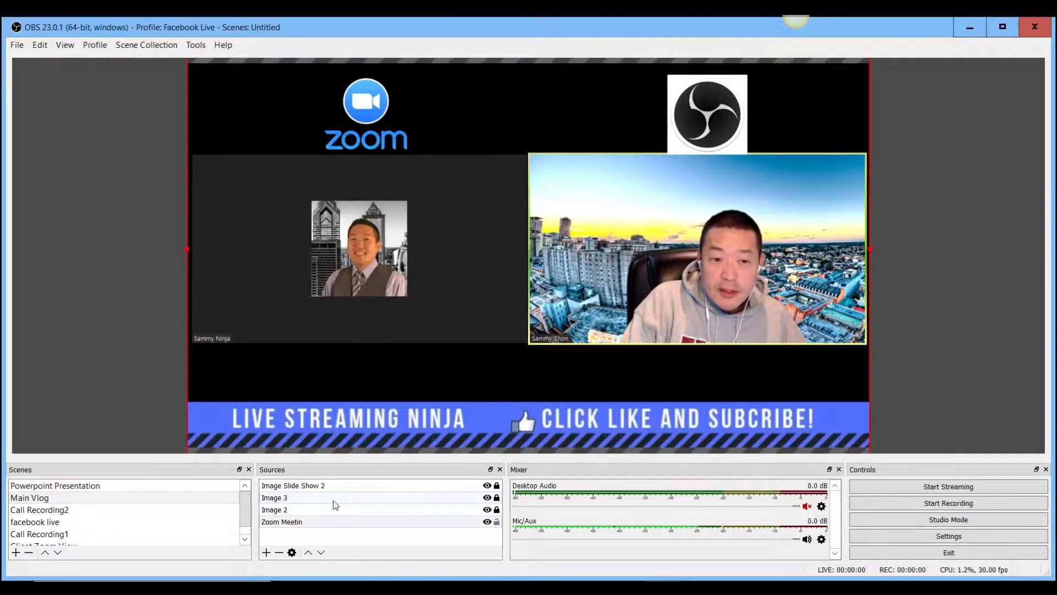
click(304, 486)
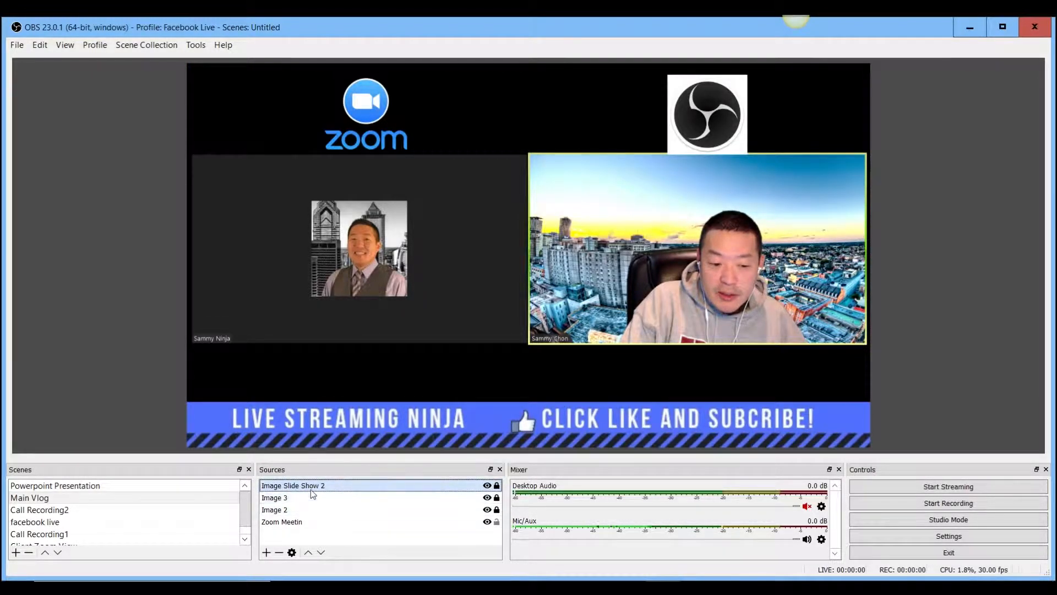
Remove the old logo Image source from Main Vlog
click(266, 552)
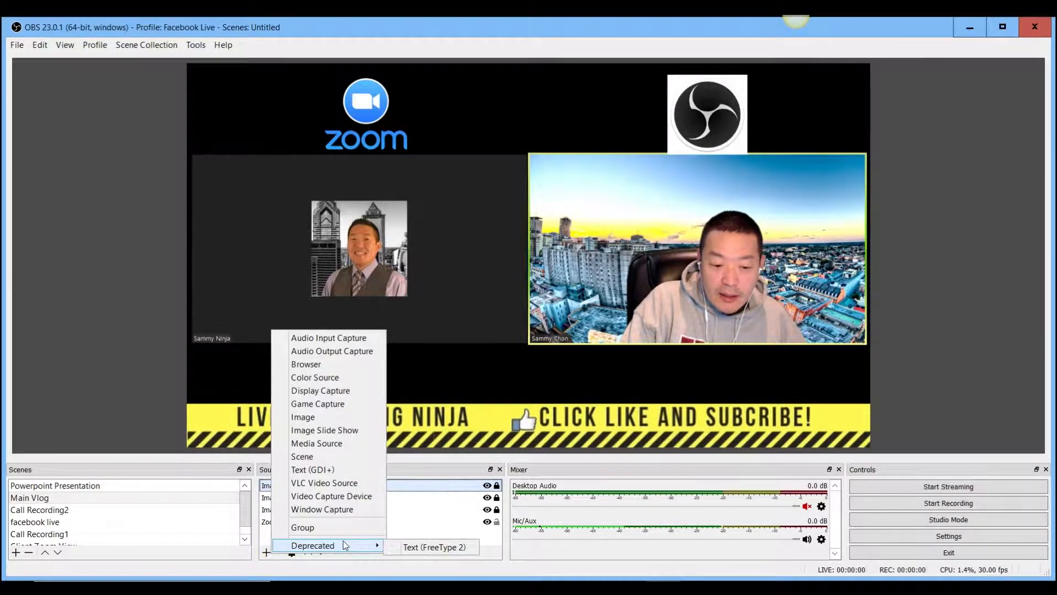
click(279, 553)
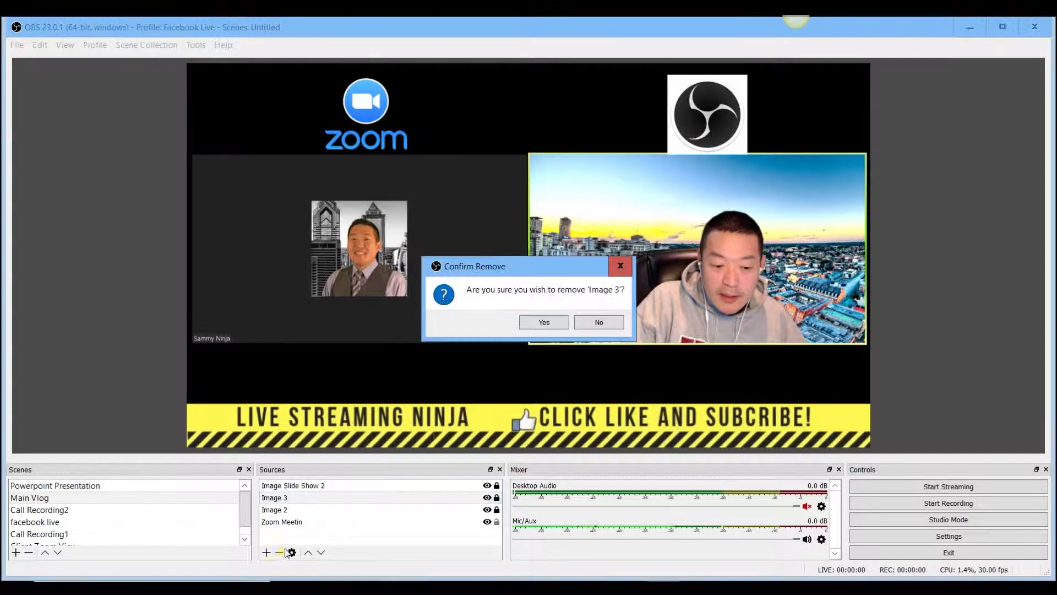
click(543, 322)
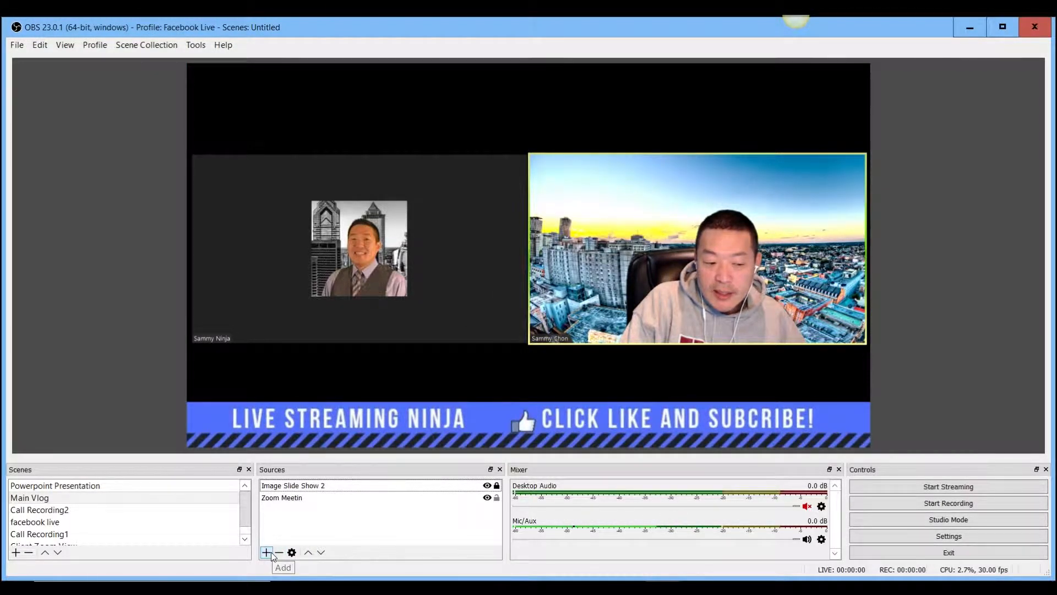
Add a new Image source using Zoom_Featured_Image_250_250.png
click(266, 552)
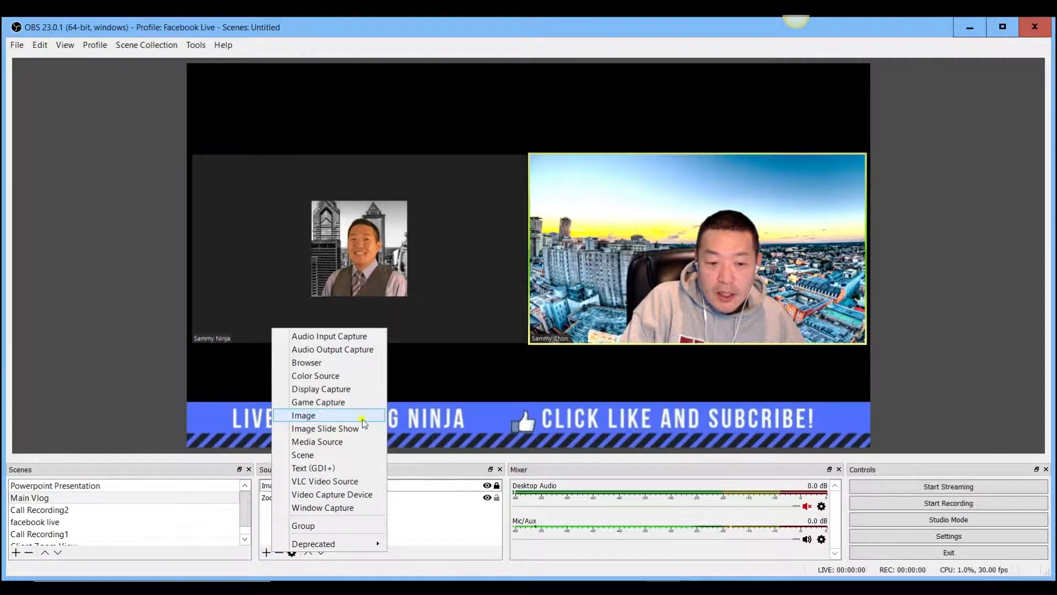
click(303, 414)
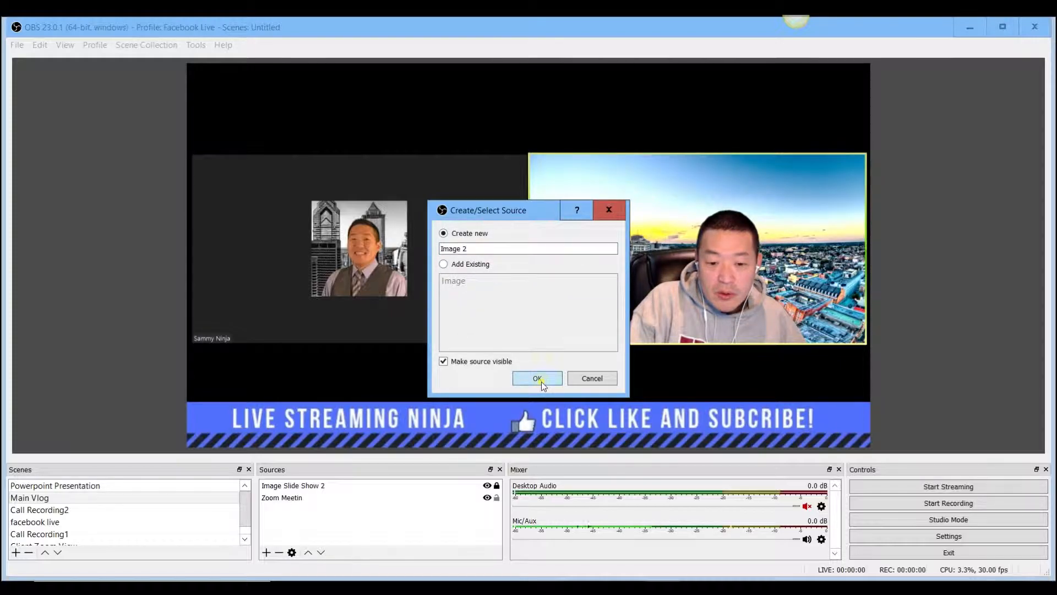
click(537, 379)
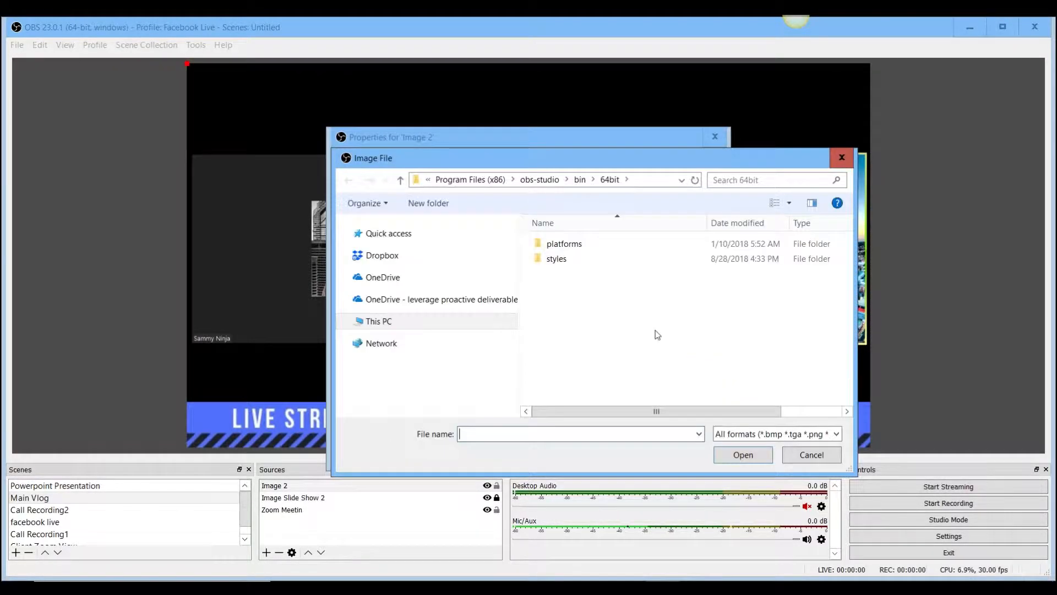
click(403, 304)
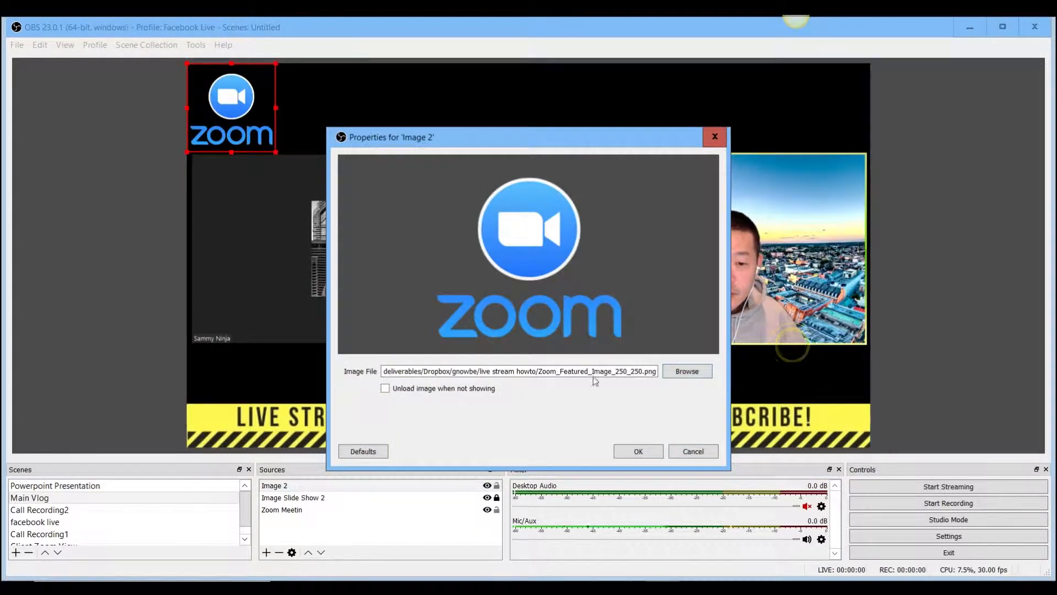
click(637, 451)
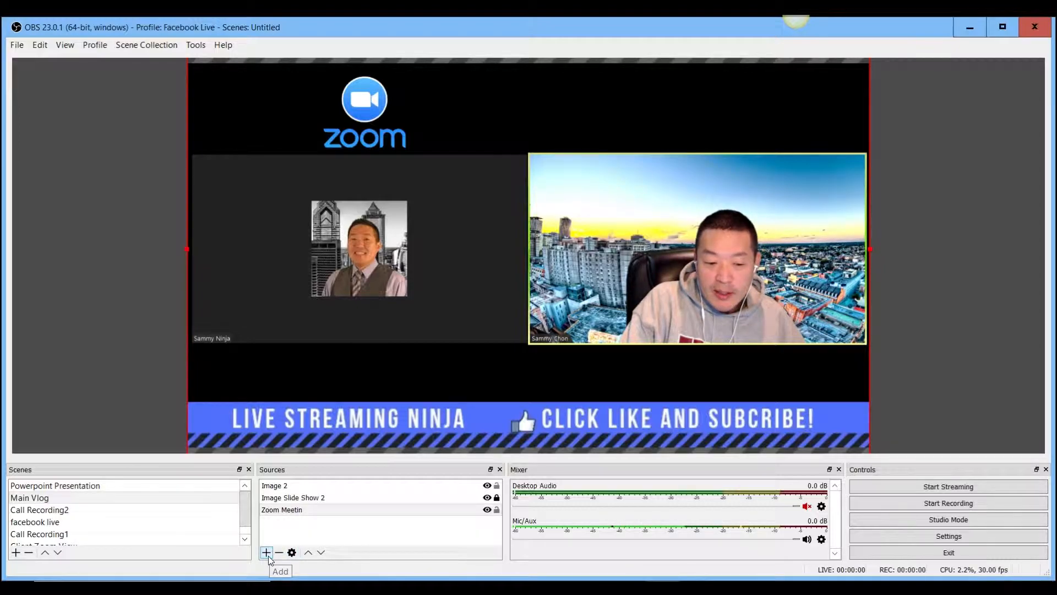
Add OBS.jpg as an image source and drag the logo above the right-hand video
click(266, 553)
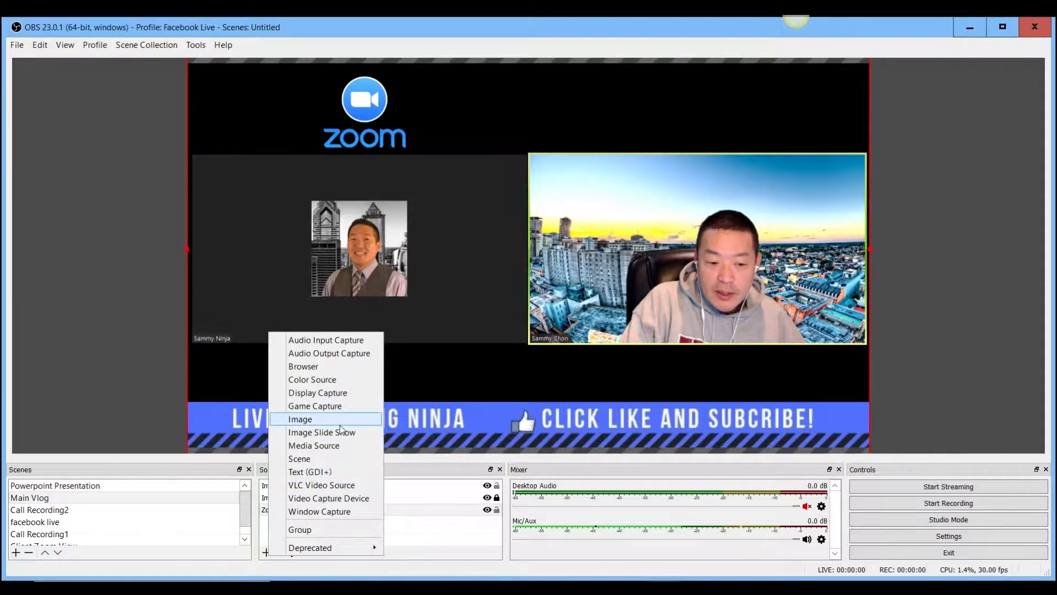
click(300, 418)
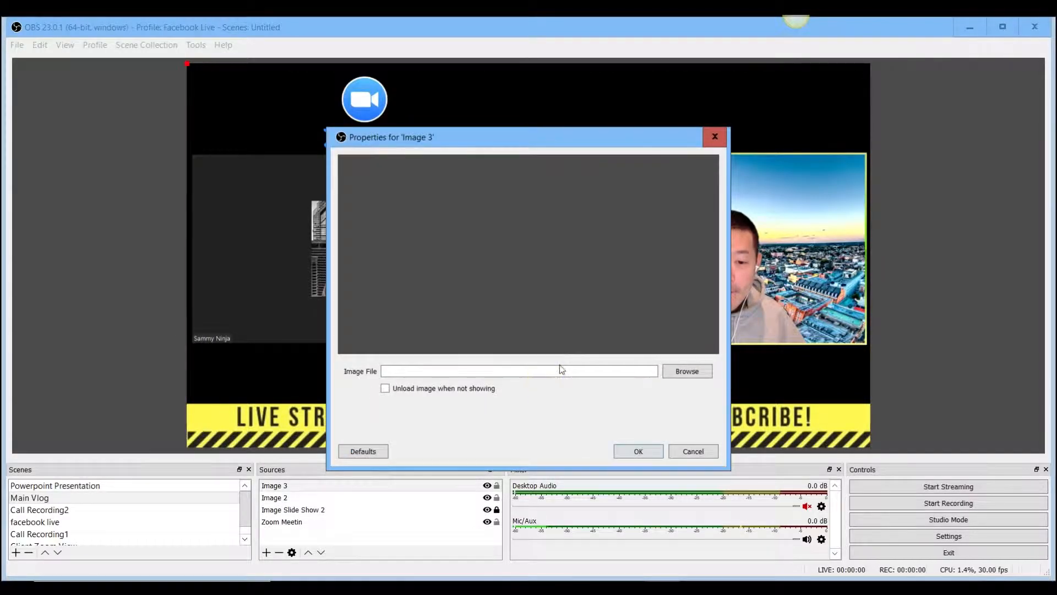
click(685, 371)
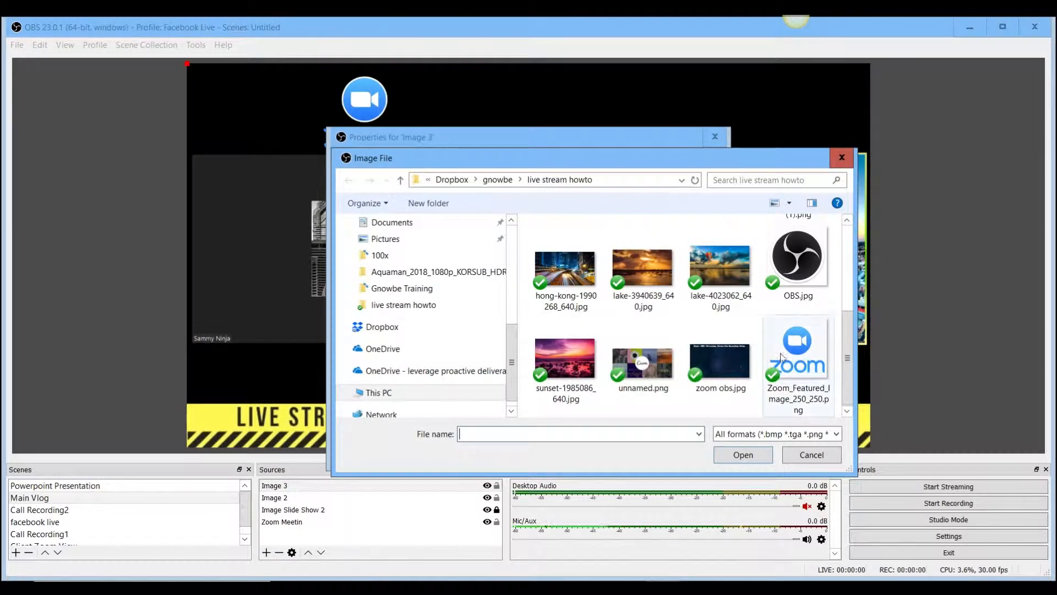
click(811, 455)
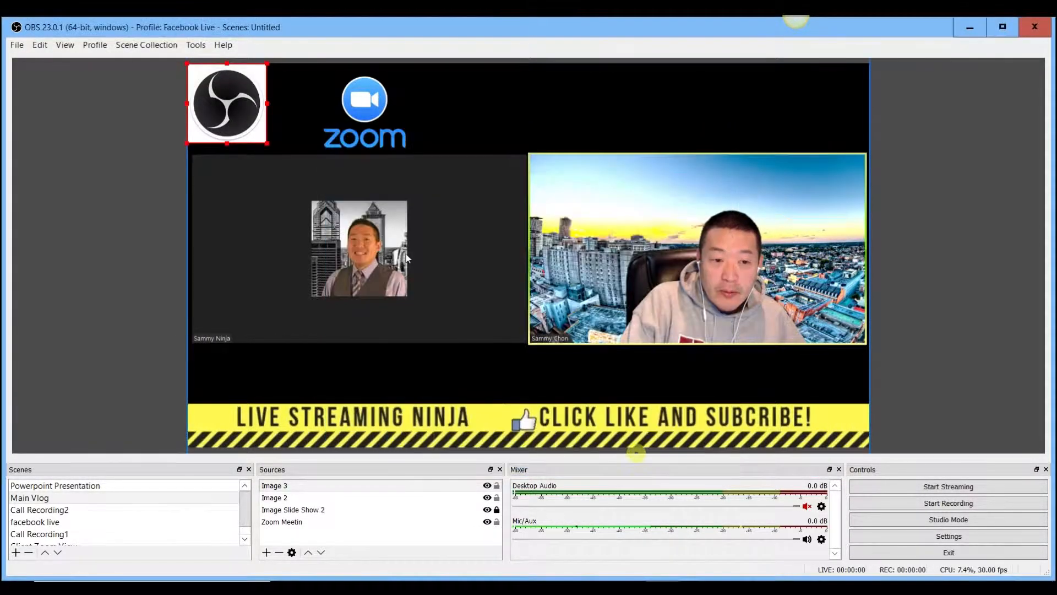
drag(227, 102, 692, 109)
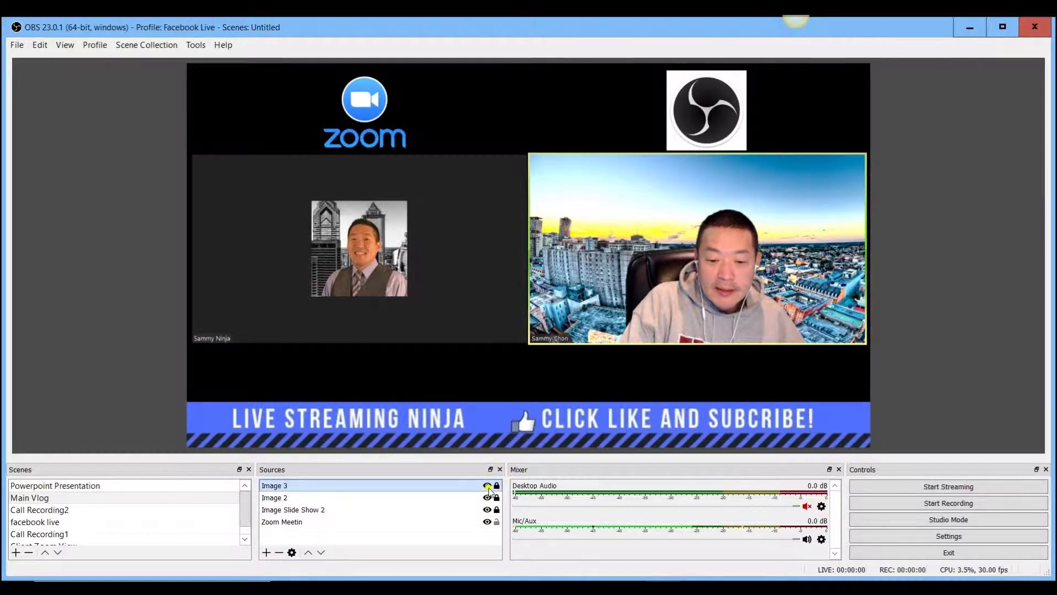
Toggle visibility of the OBS logo, Zoom logo, banner slide show and Zoom meeting capture
click(486, 485)
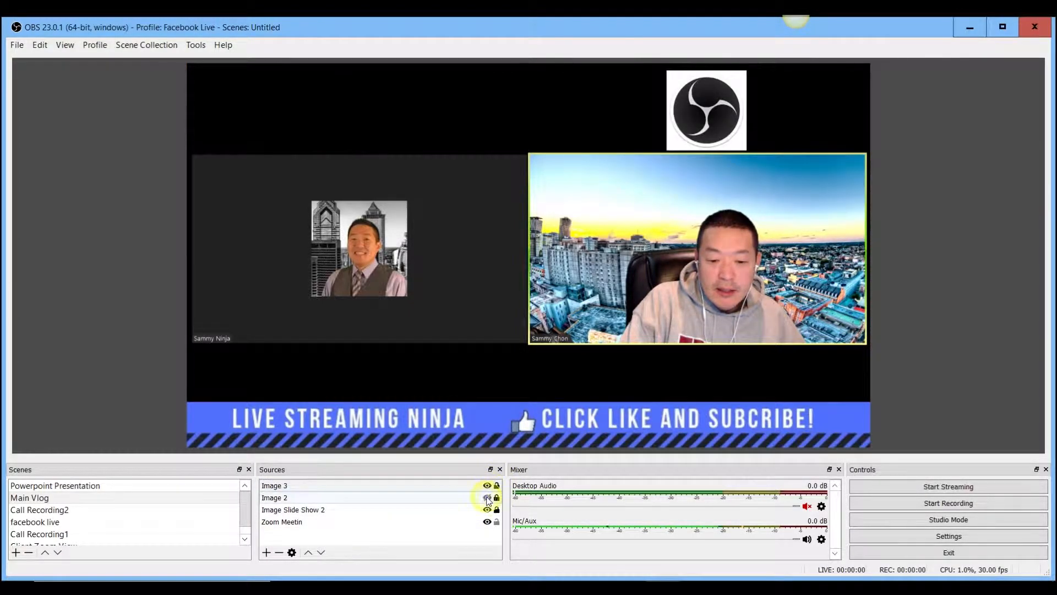
click(486, 486)
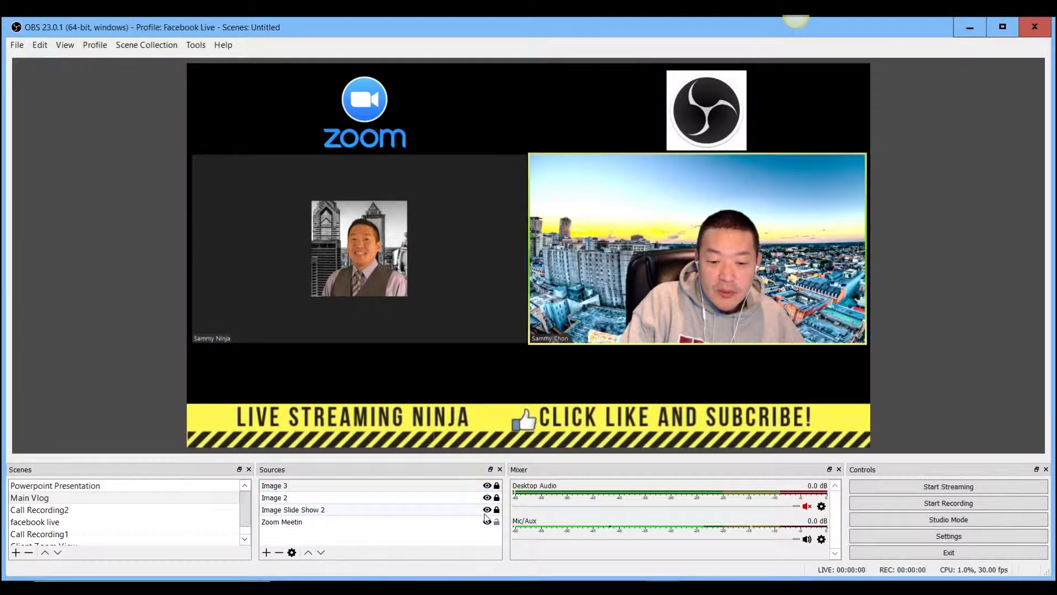
click(486, 510)
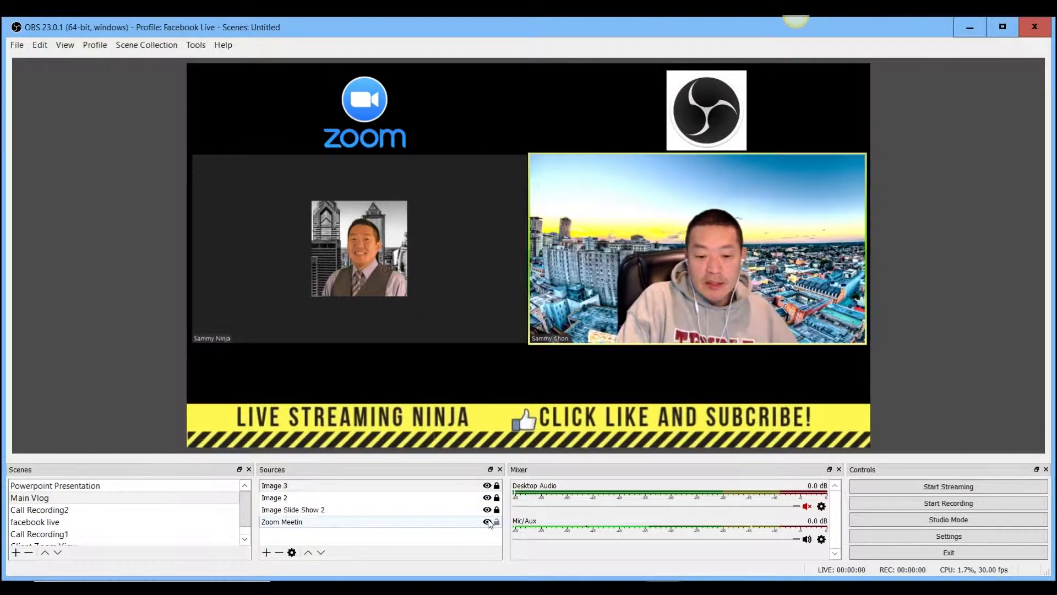
click(487, 522)
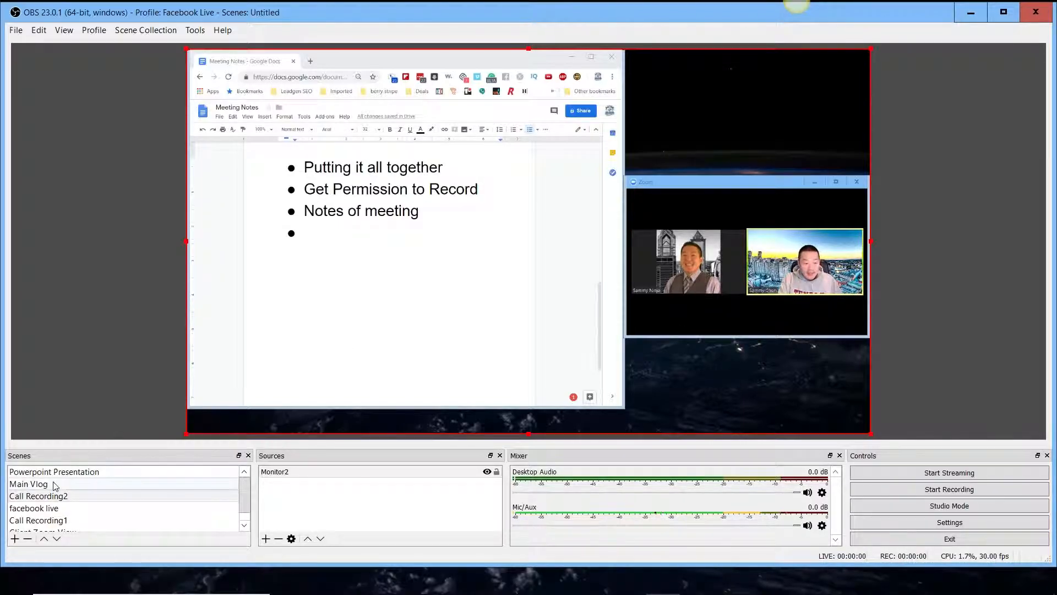
Select Main Vlog in the Scenes panel, showing only the Zoom call
click(28, 484)
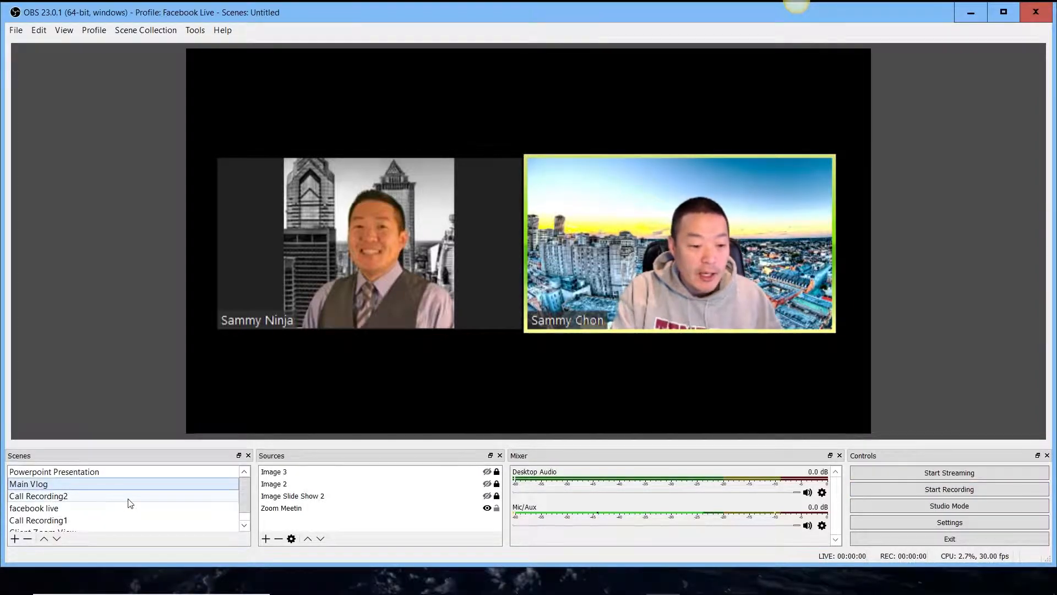
Select Call Recording2 to preview the meeting notes beside the Zoom call
click(39, 495)
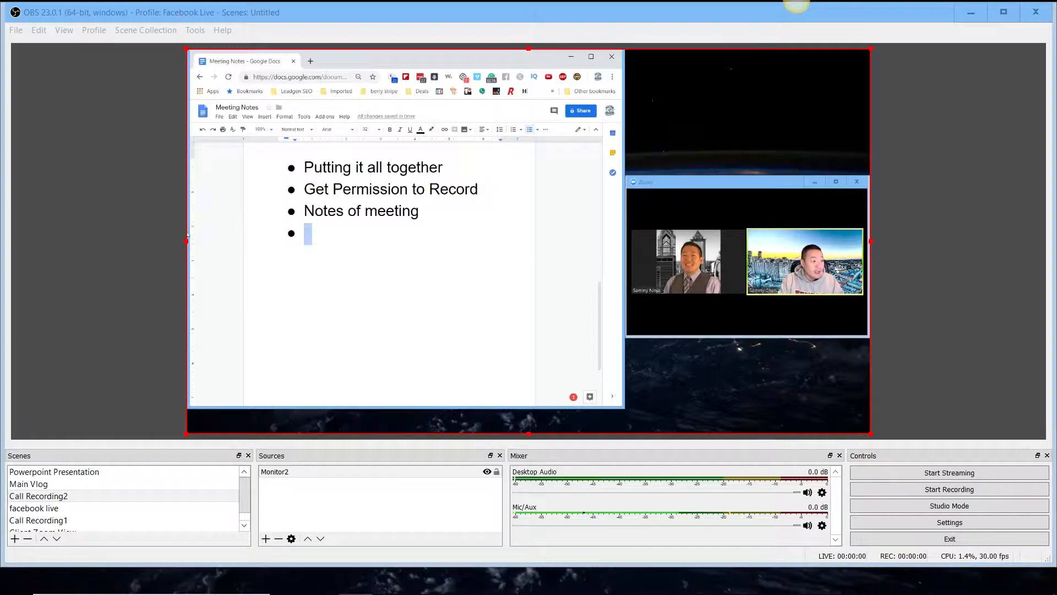
mouse_move(706, 298)
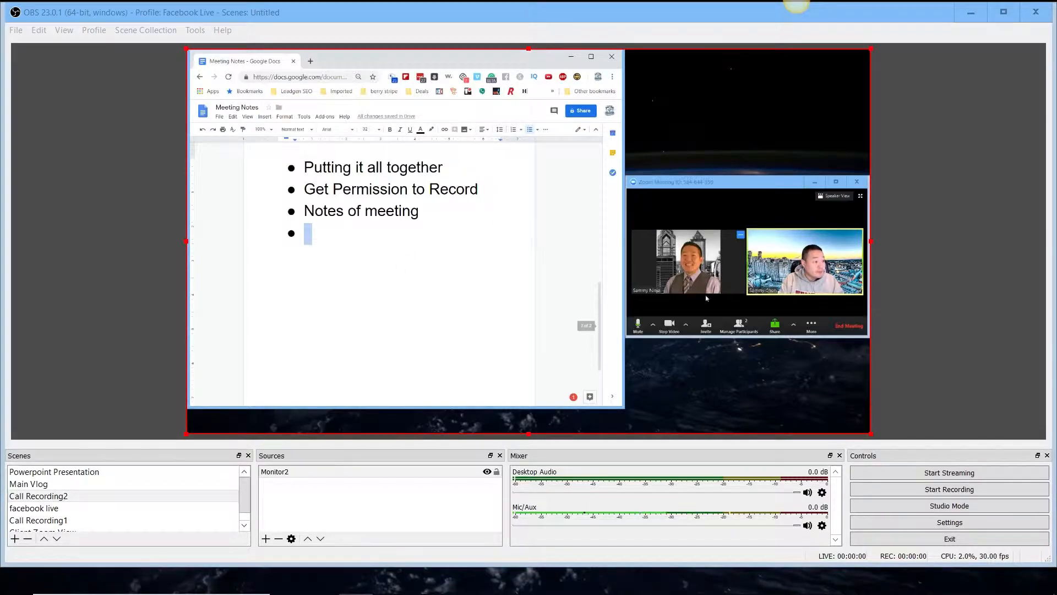
mouse_move(775, 325)
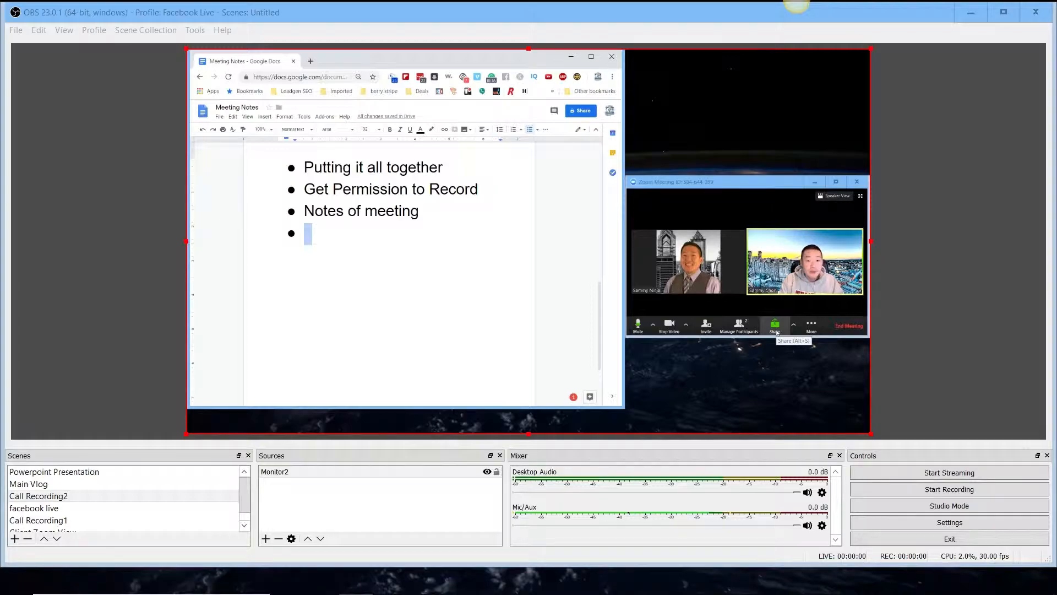
Share a chosen screen to the Zoom meeting
click(774, 325)
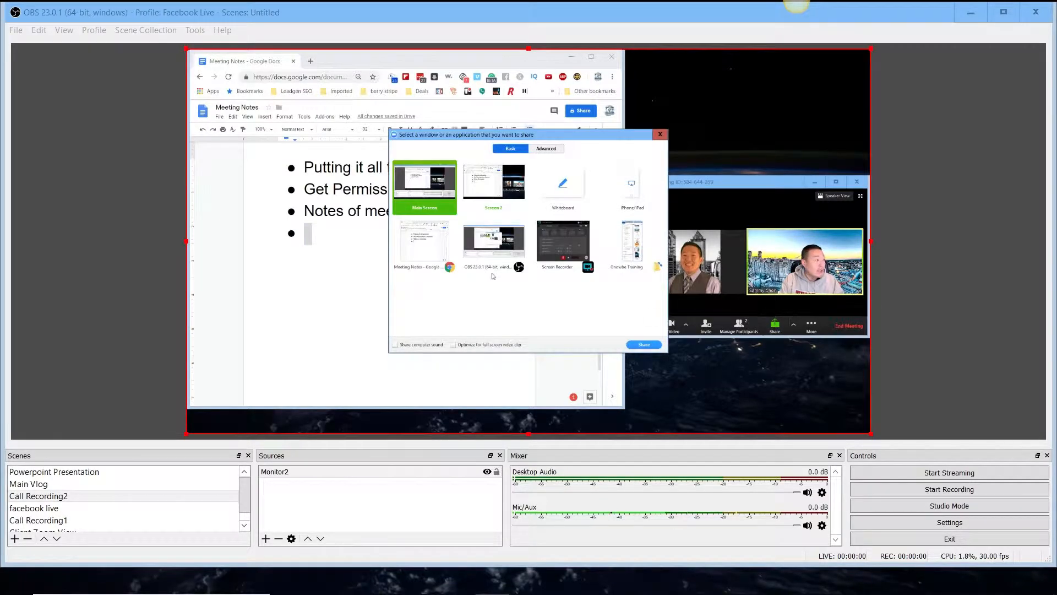
click(643, 345)
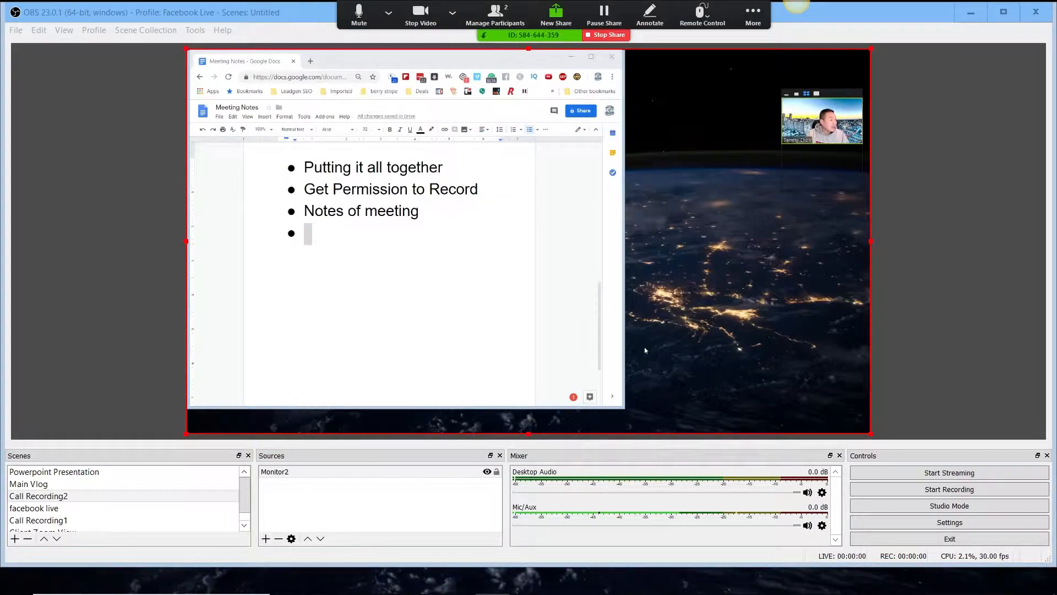